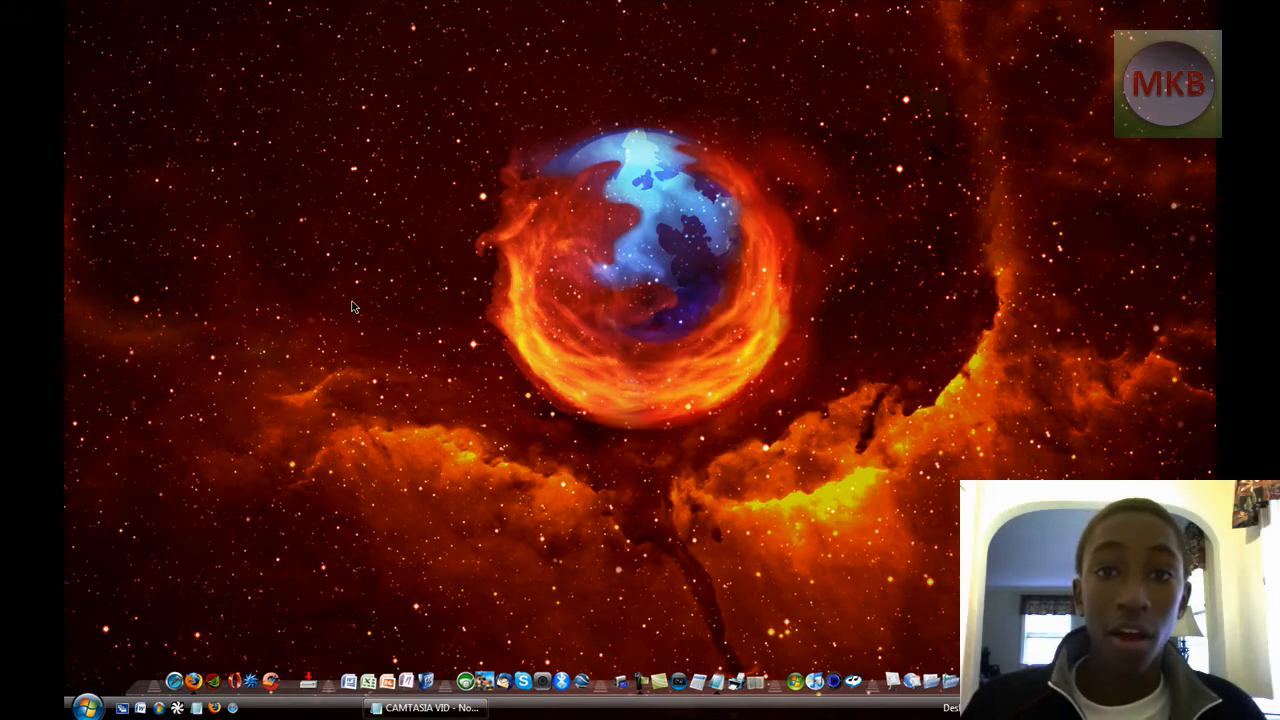
mouse_move(118, 470)
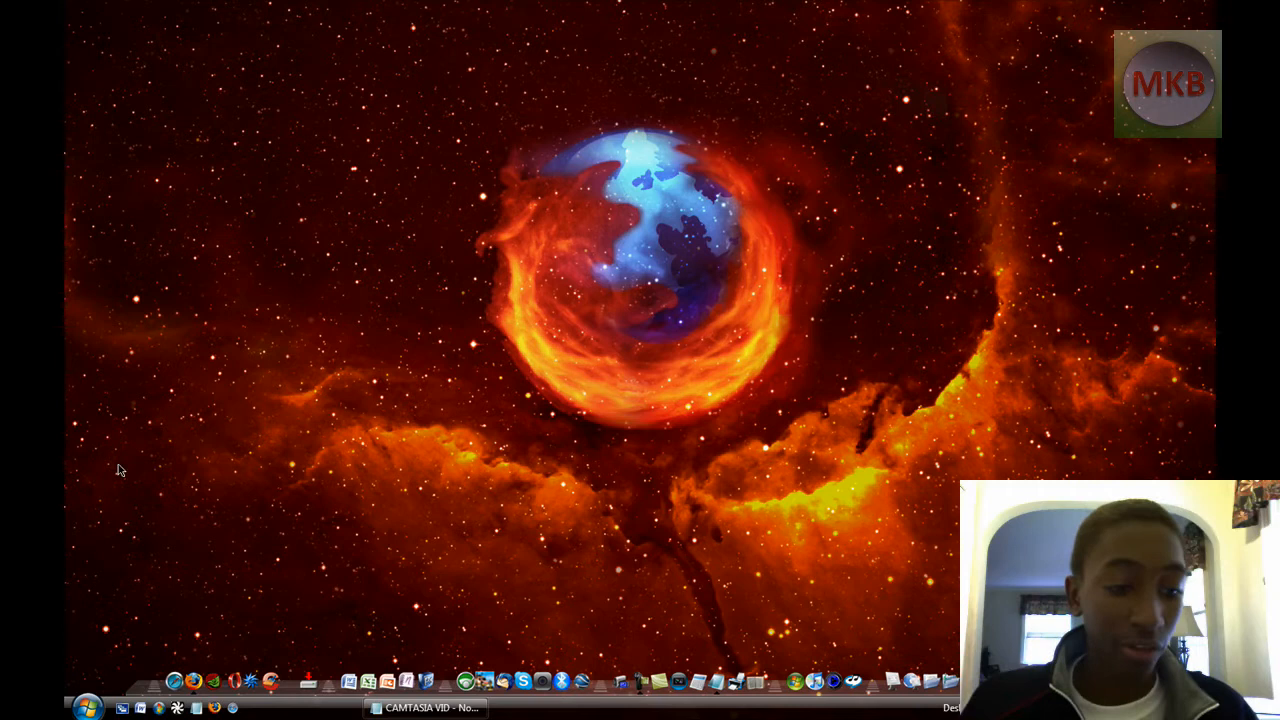
mouse_move(98, 558)
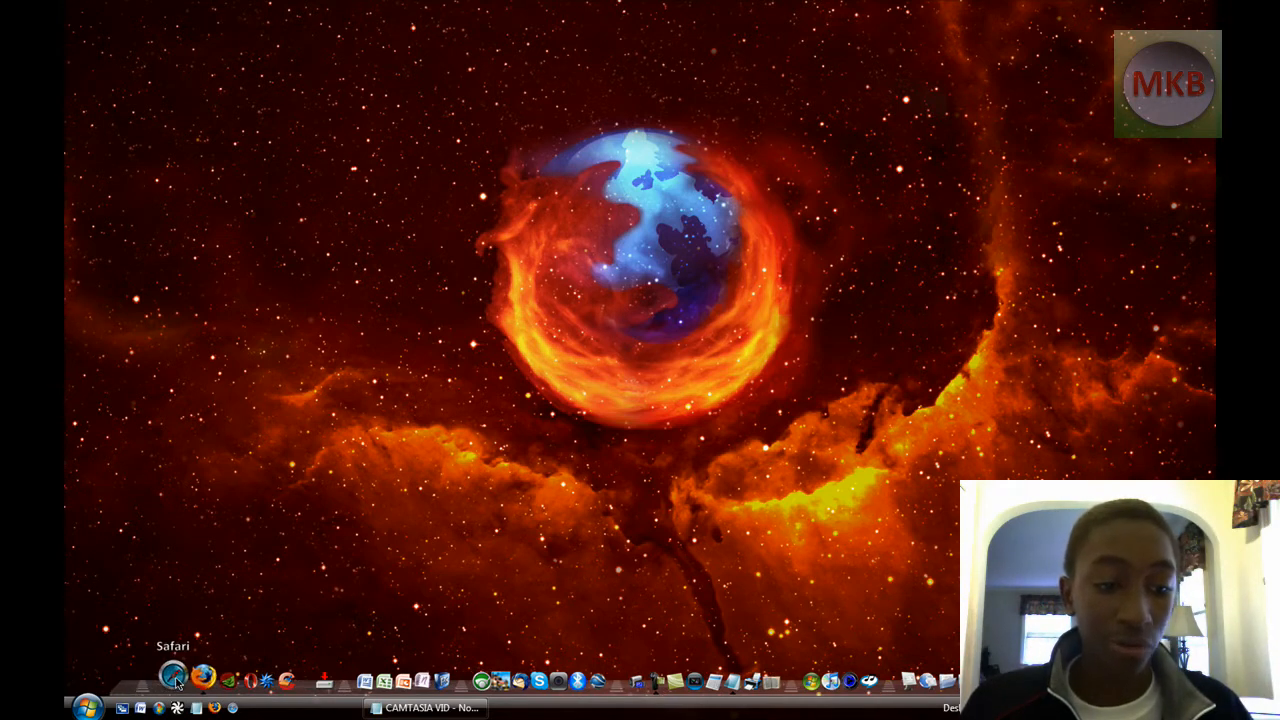
Step: Launch Safari and run a Google search for 'audacity'
left_click(172, 679)
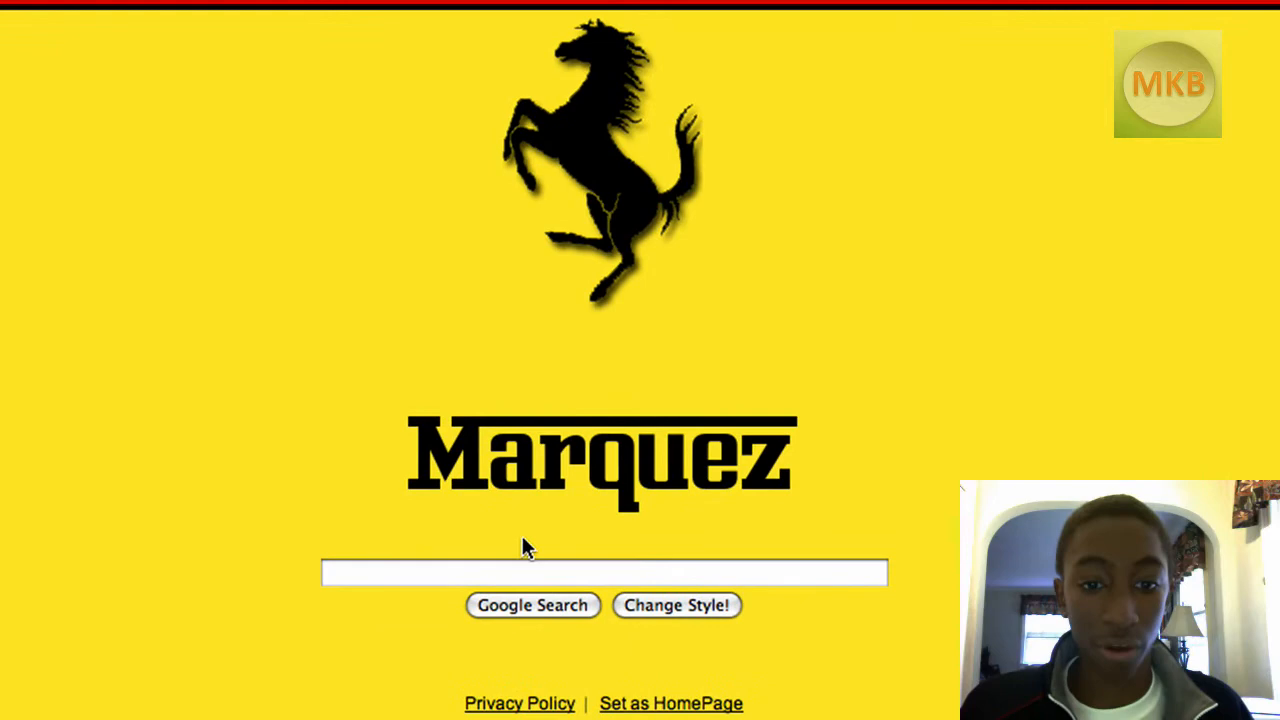
type("audac")
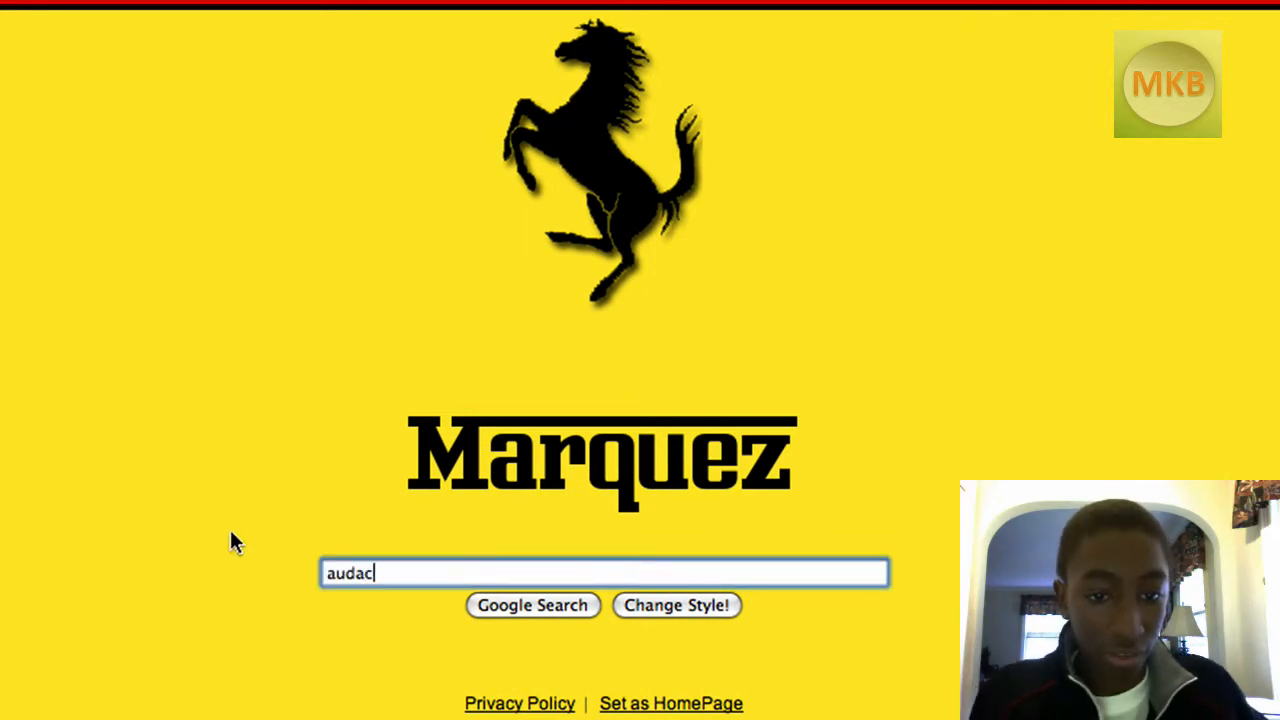
left_click(532, 604)
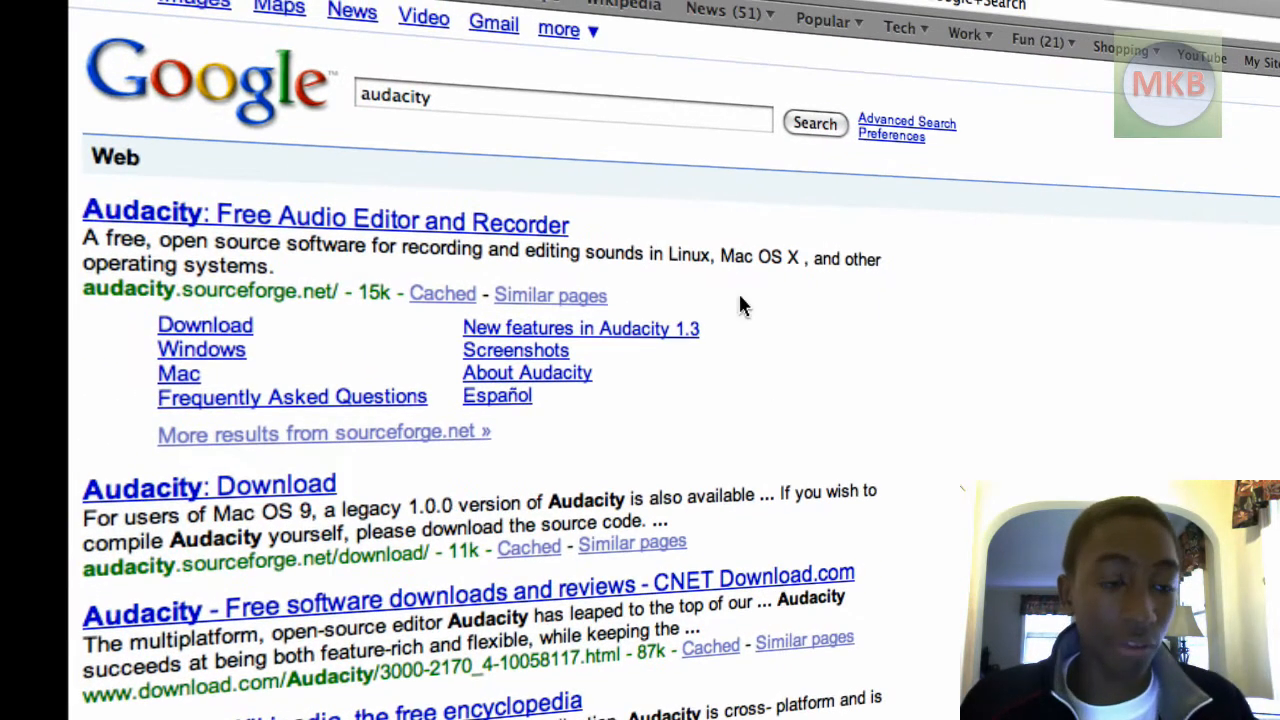
mouse_move(390, 222)
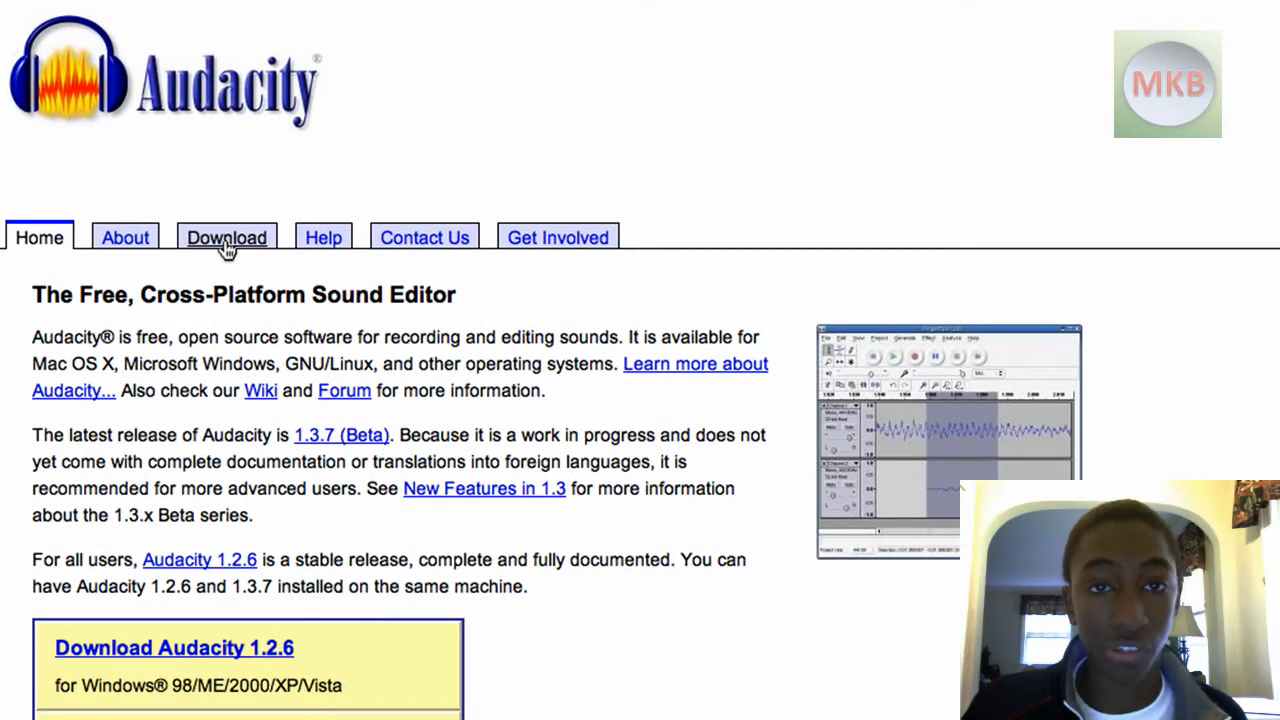
Step: Open the Download page (audacity.sourceforge.net/download) and scroll to the Stable and Beta tables
left_click(226, 237)
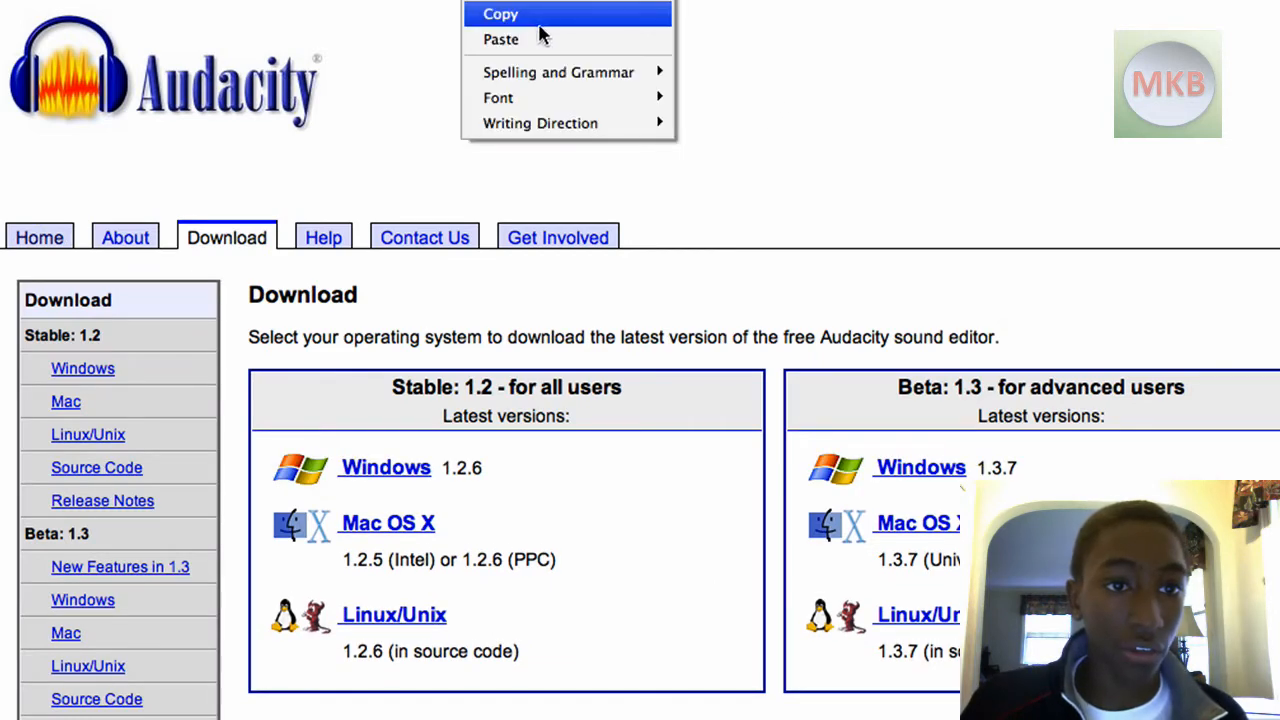
left_click(500, 14)
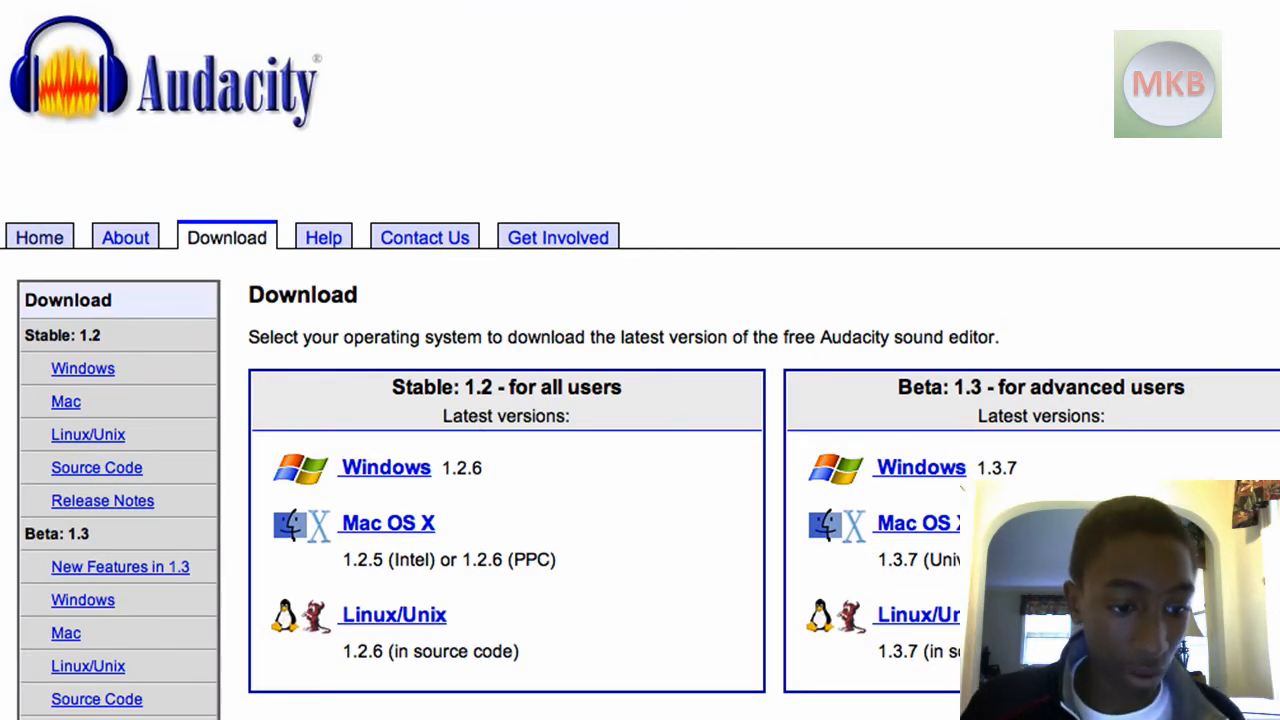
type("http://audacity.sourceforge.net/download/")
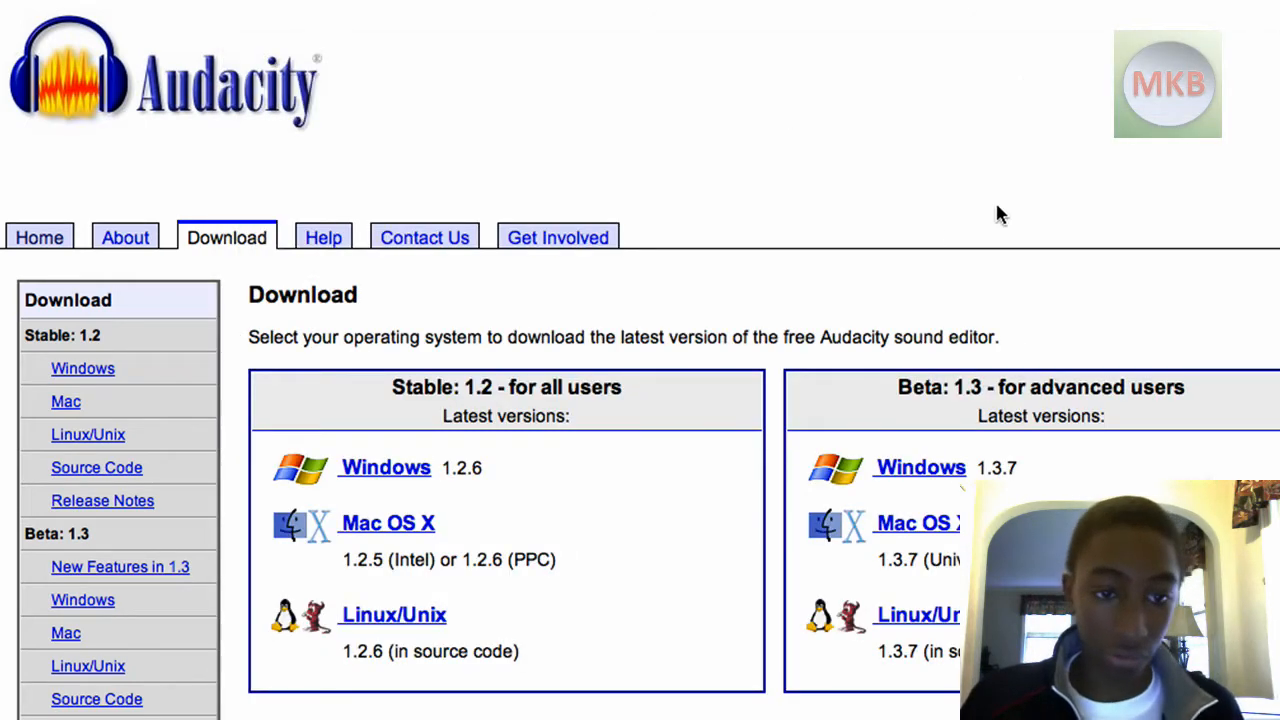
scroll("down", 3)
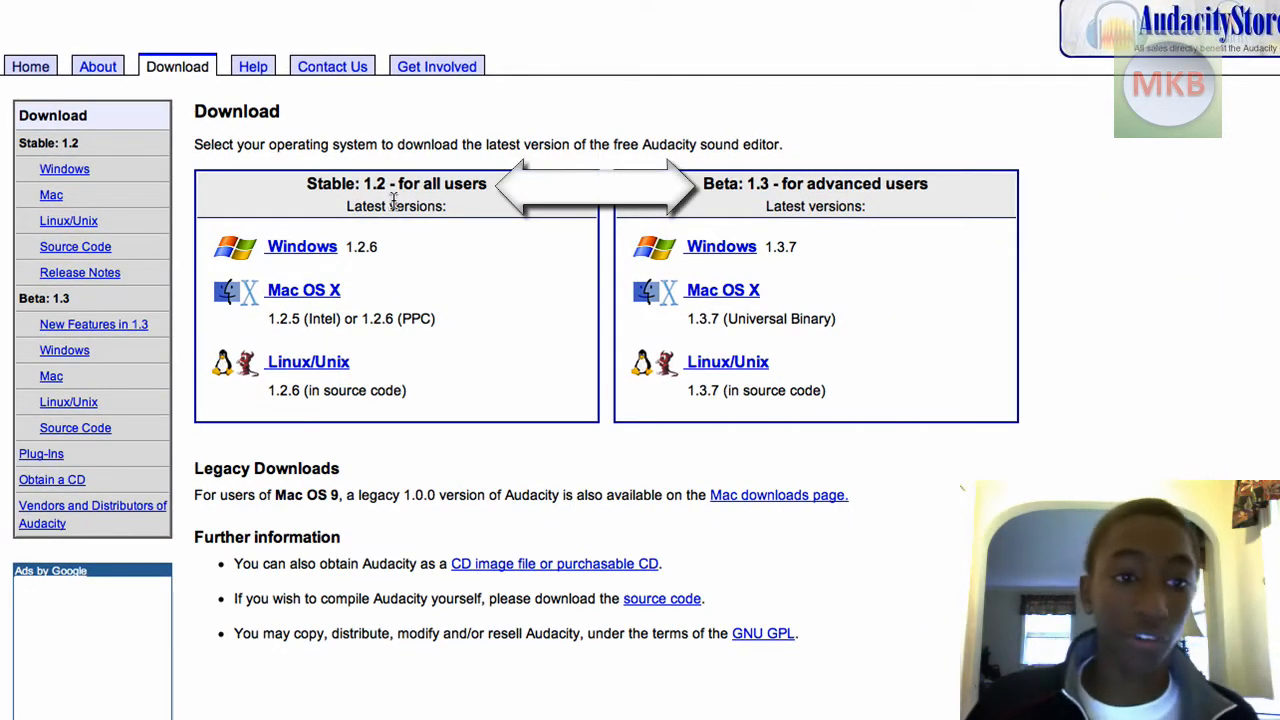
mouse_move(480, 200)
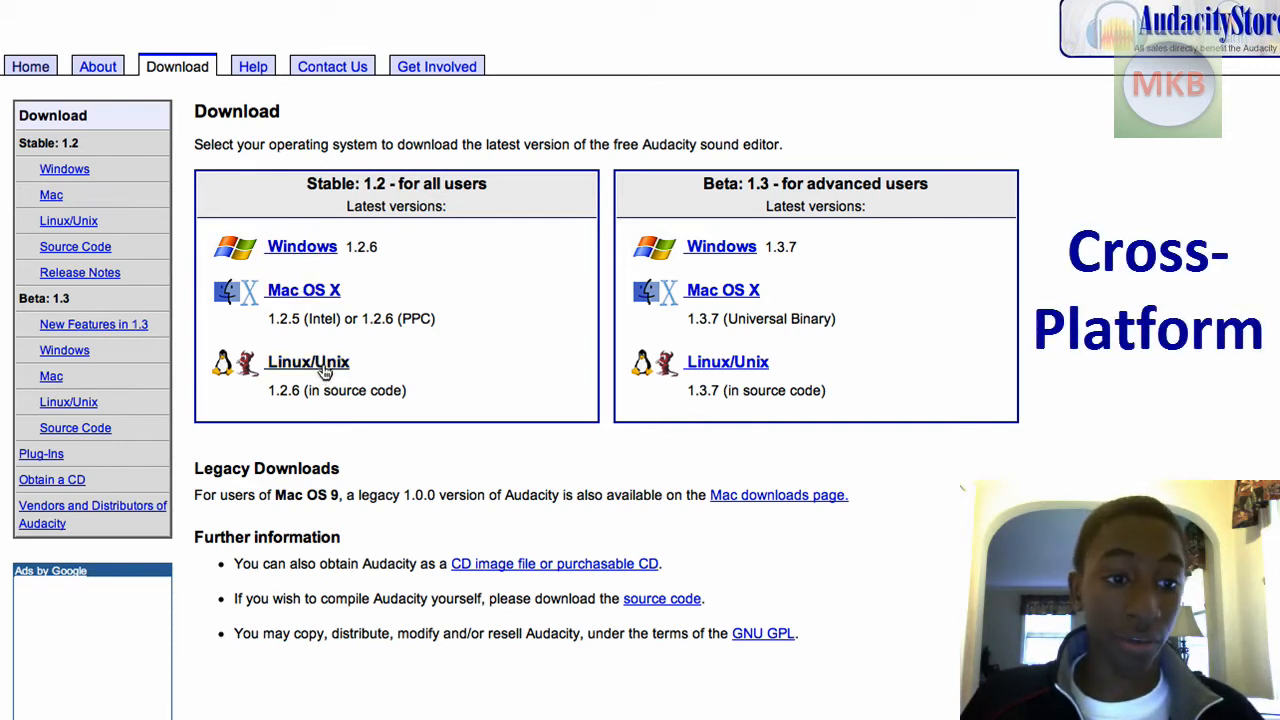
mouse_move(721, 247)
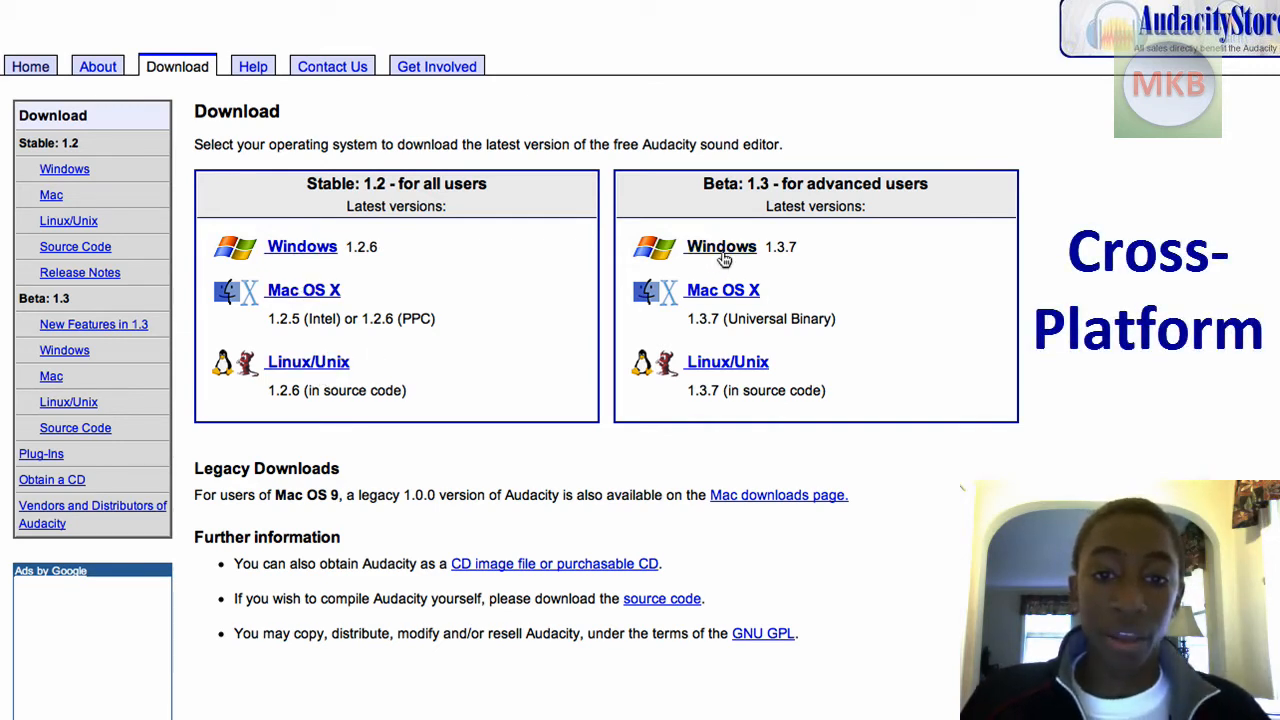
mouse_move(727, 361)
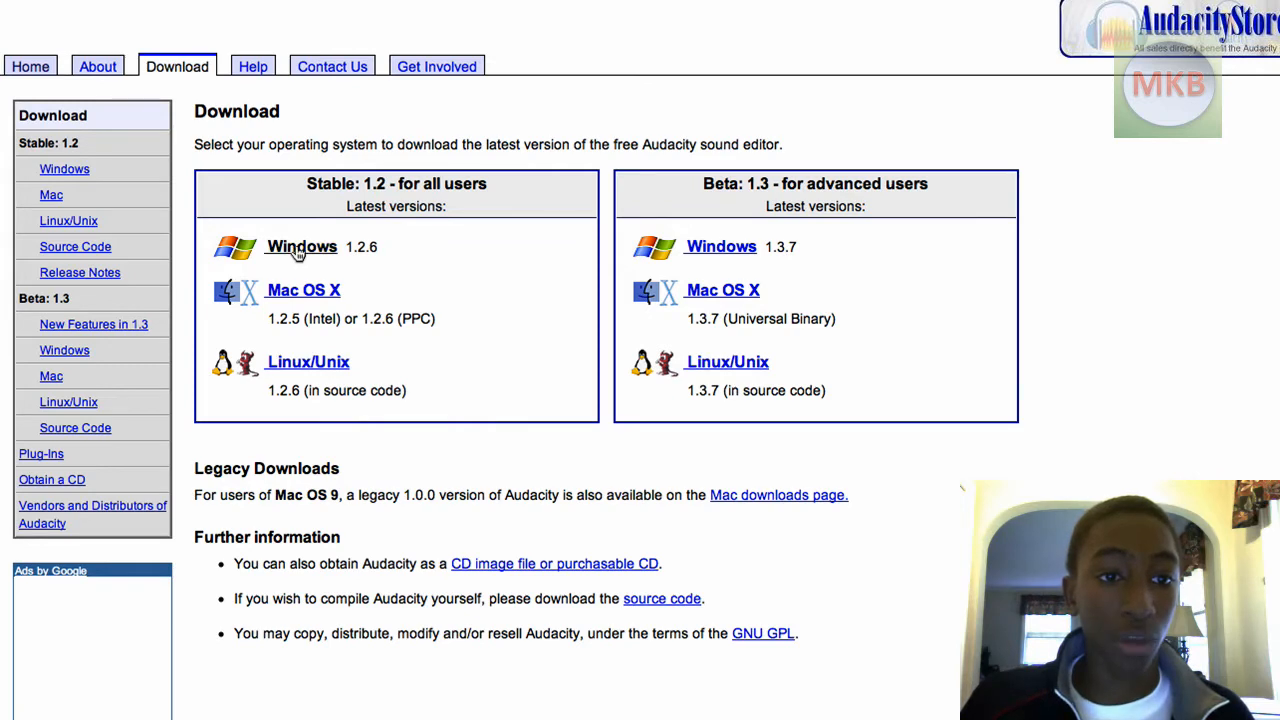
Step: Pick Windows under Stable 1.2 and open, not save, the Audacity 1.2.6 installer
left_click(301, 246)
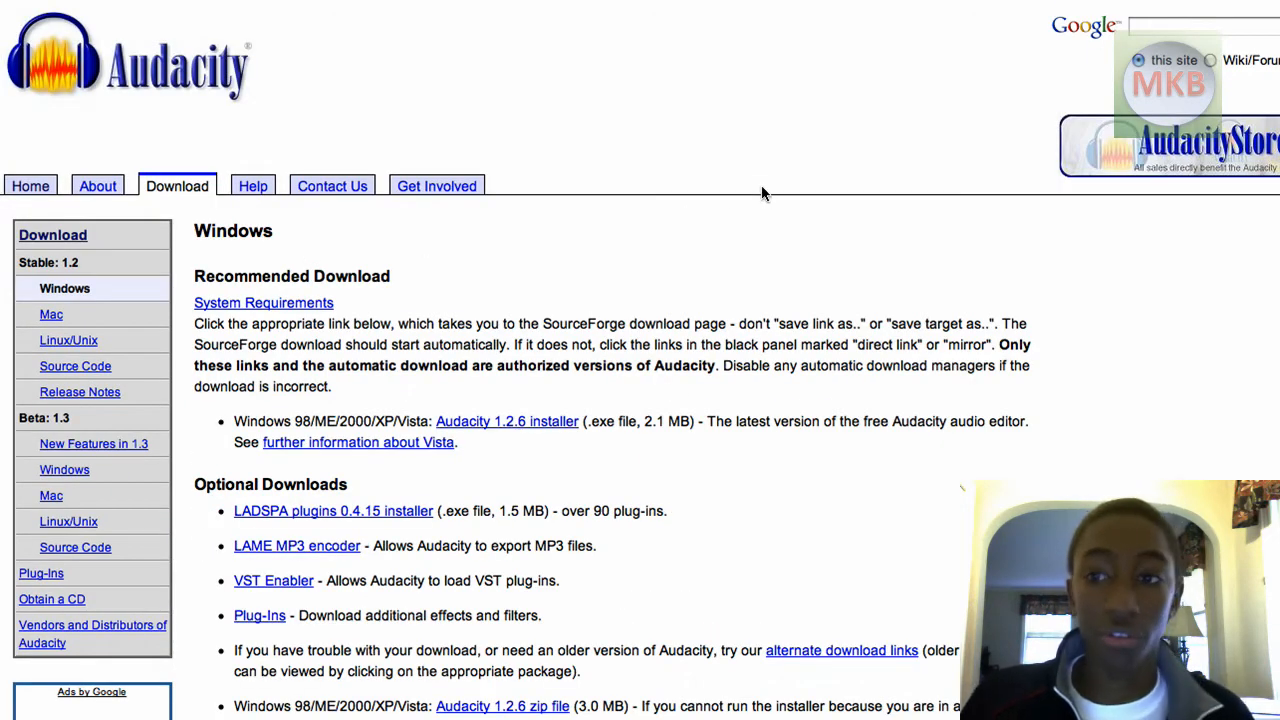
mouse_move(670, 208)
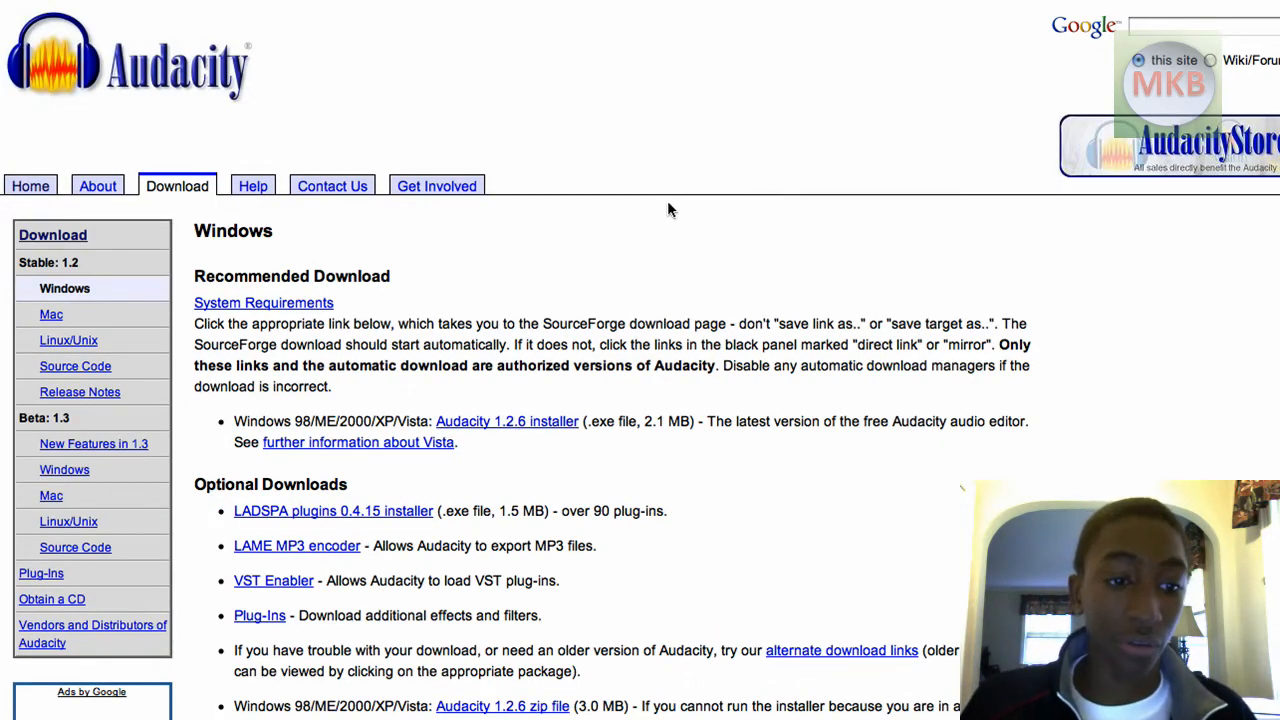
scroll("down", 3)
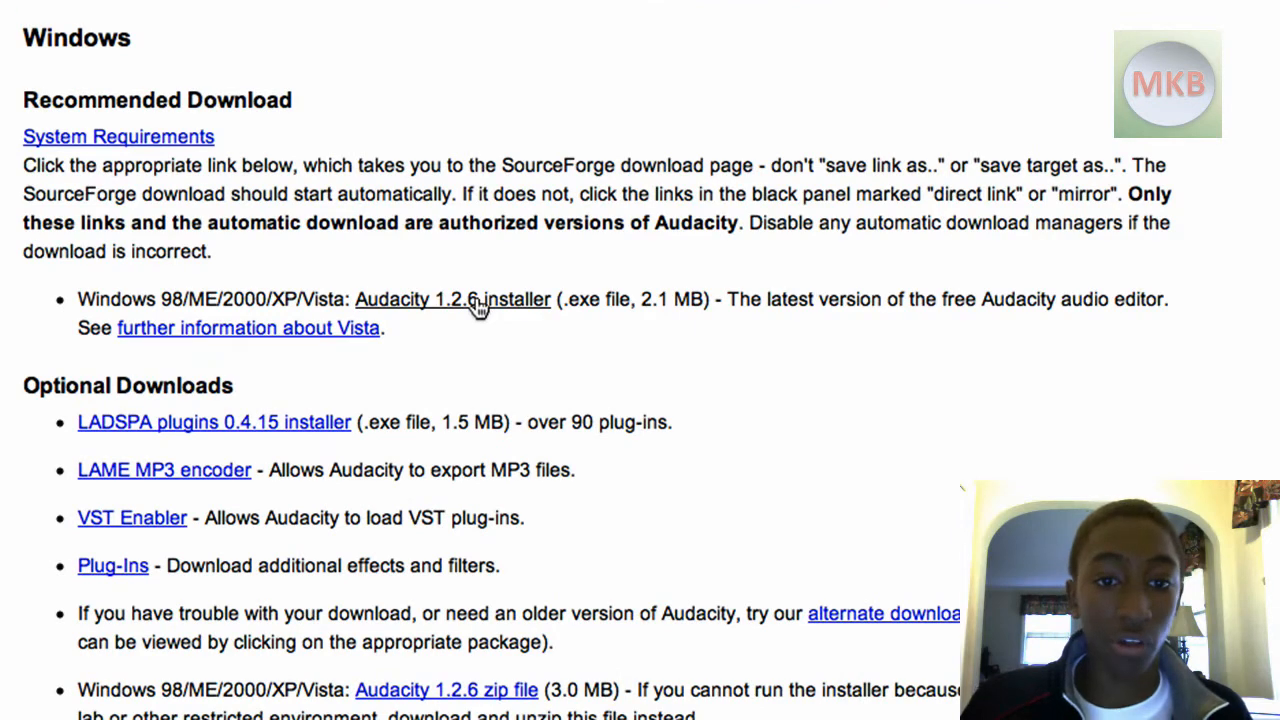
left_click(452, 299)
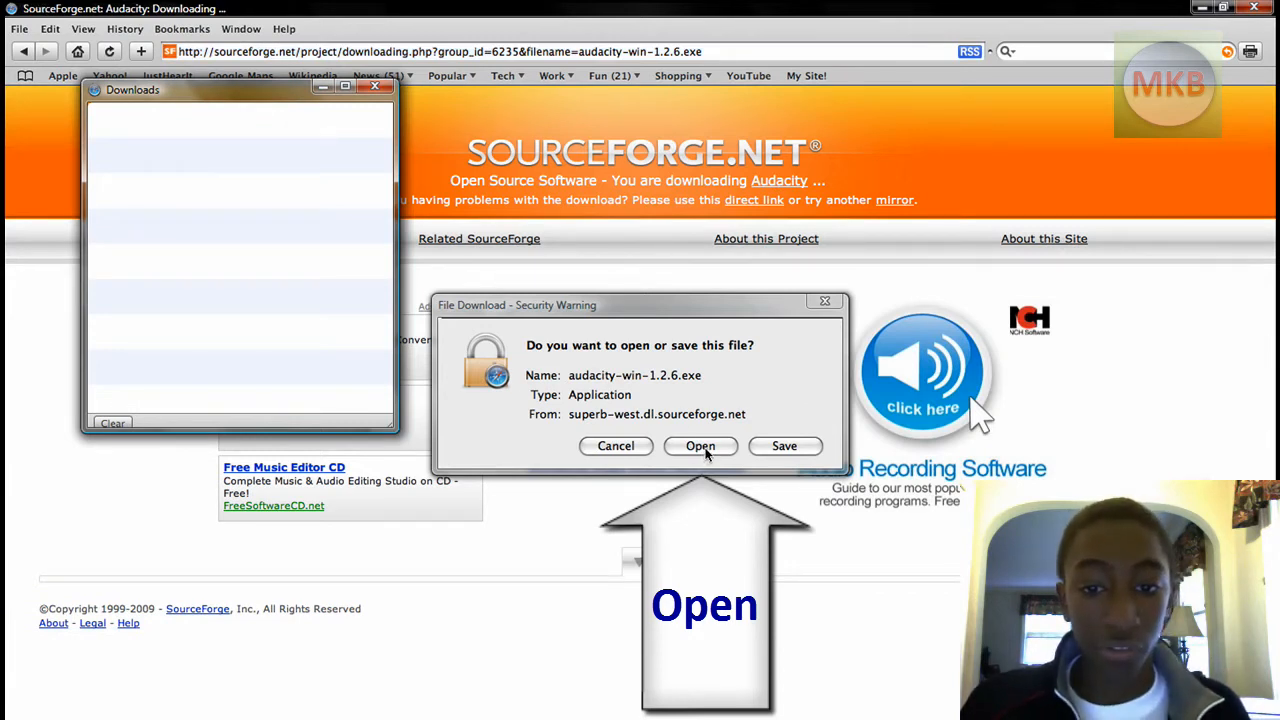
left_click(700, 446)
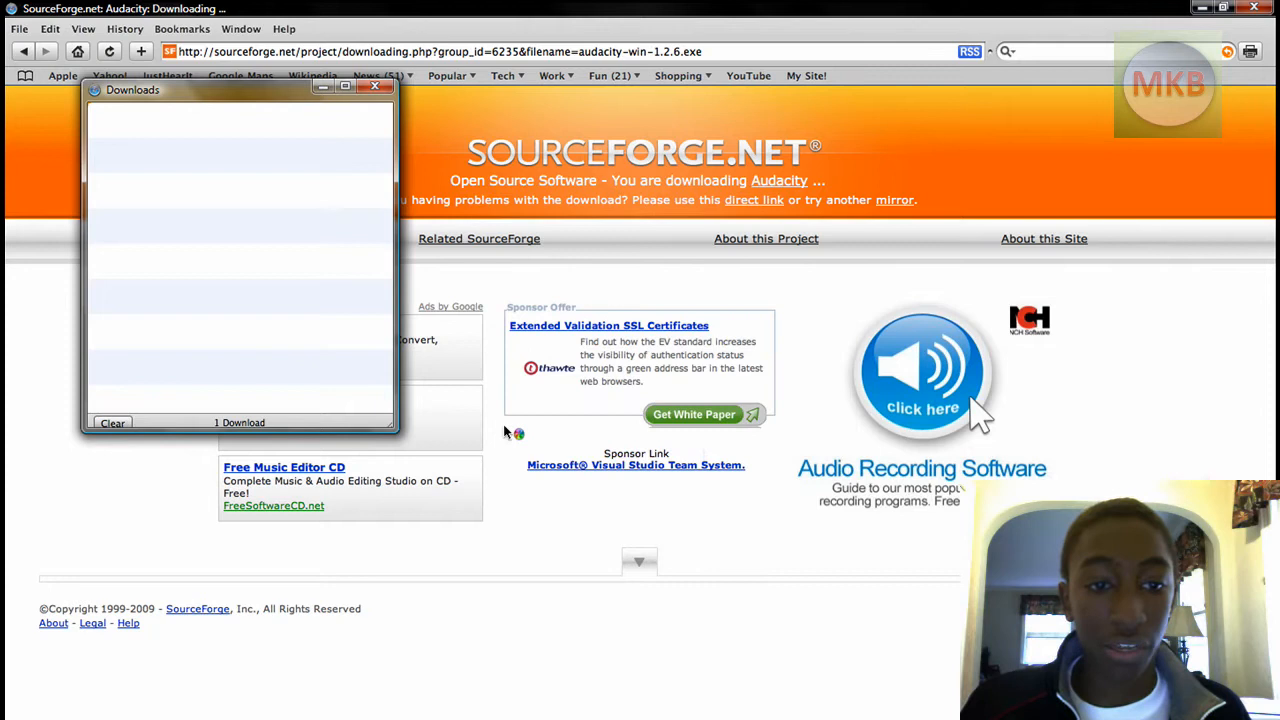
mouse_move(250, 263)
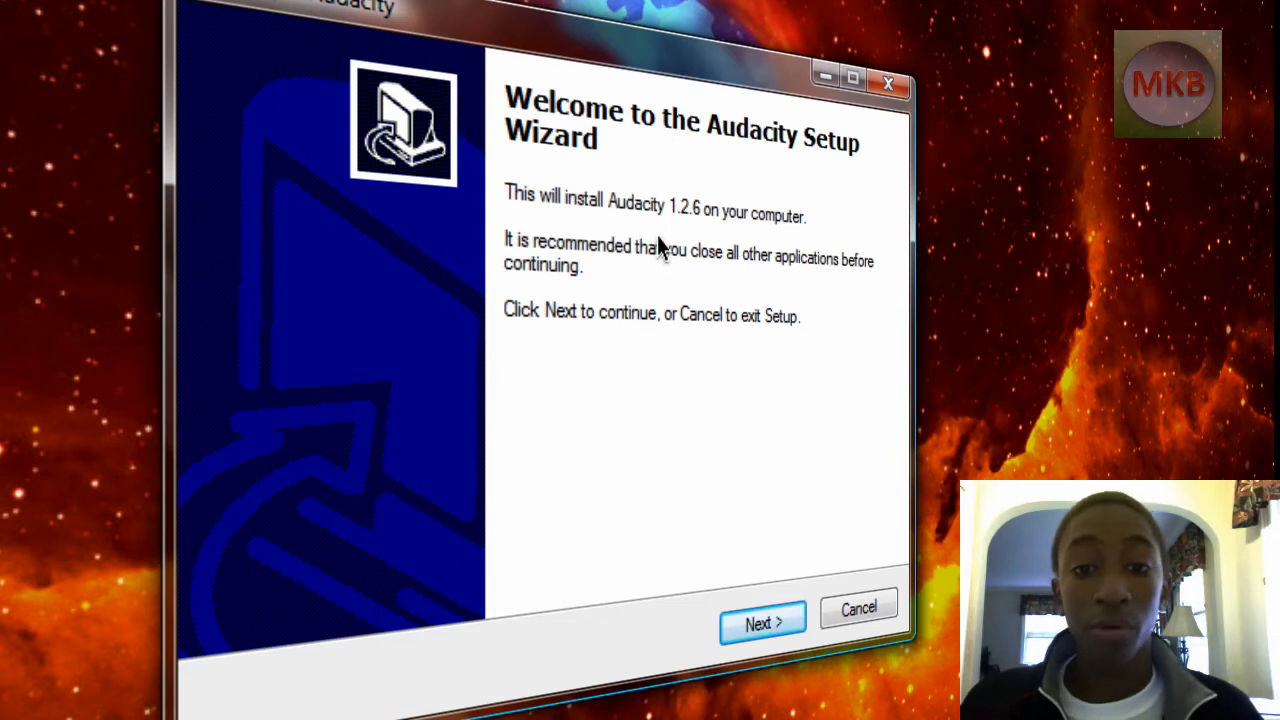
mouse_move(838, 246)
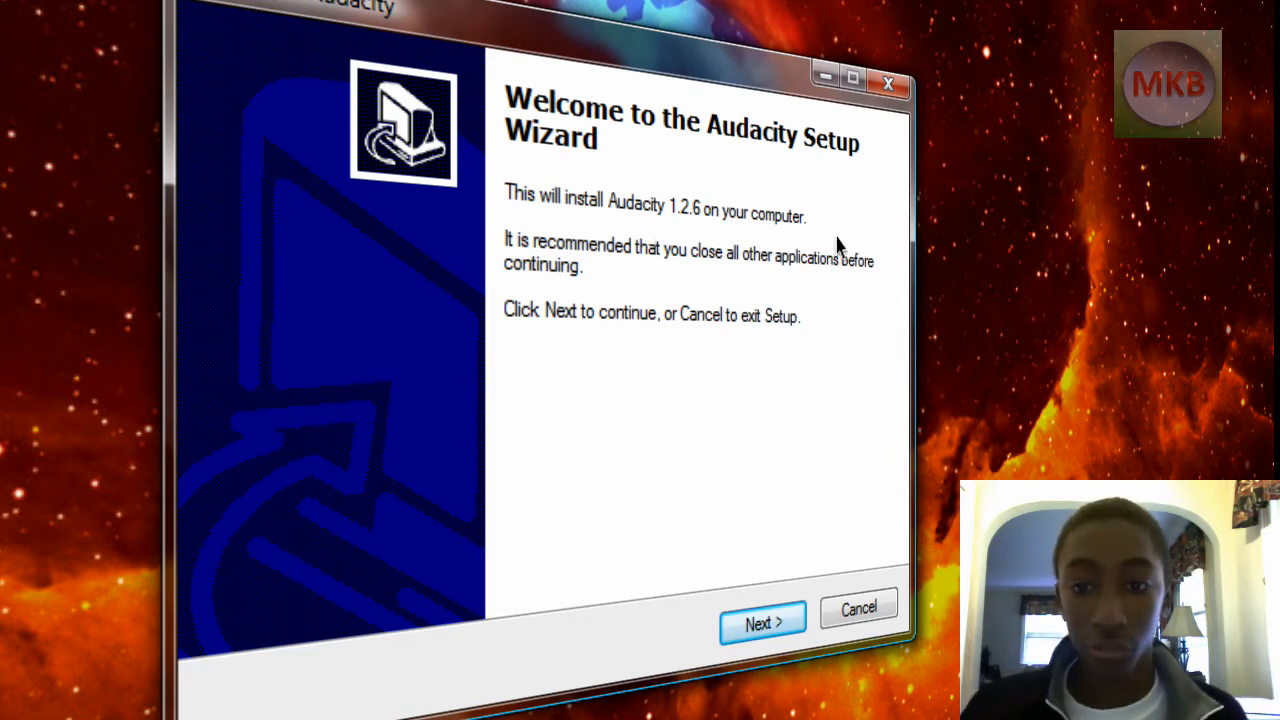
mouse_move(815, 310)
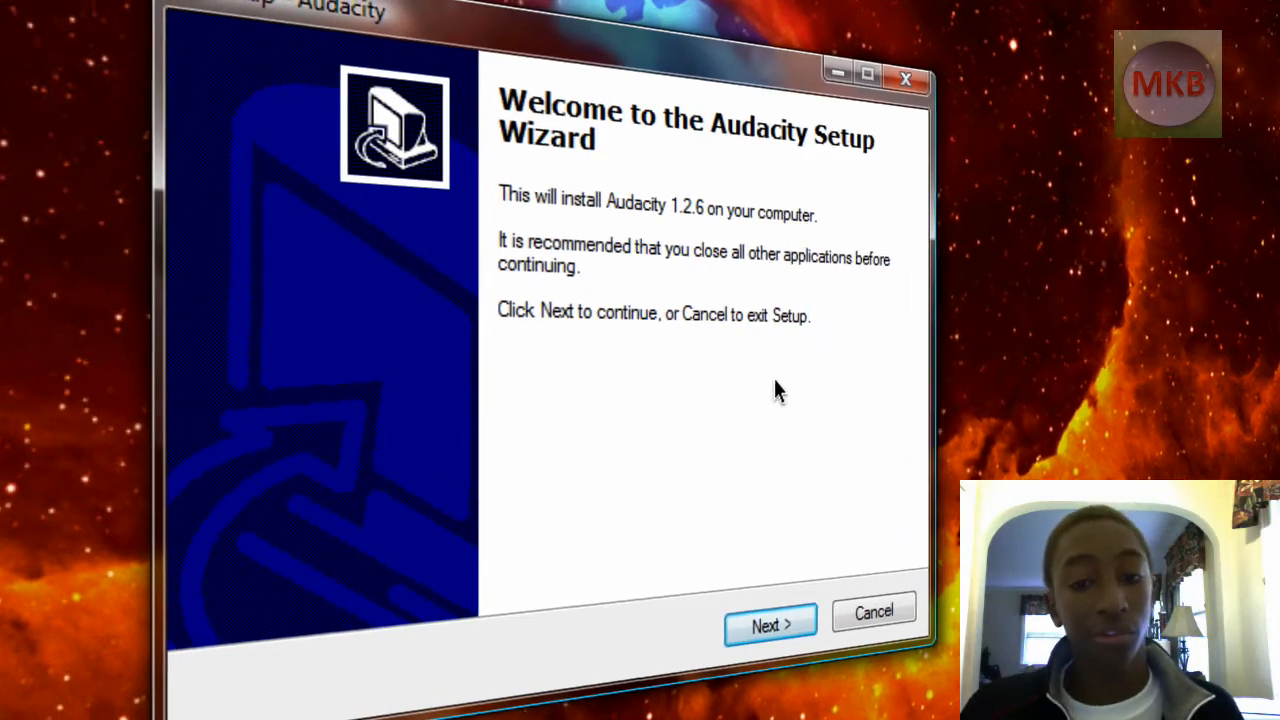
Step: Pass the welcome page, accept the license agreement, and continue past the Information page
left_click(770, 625)
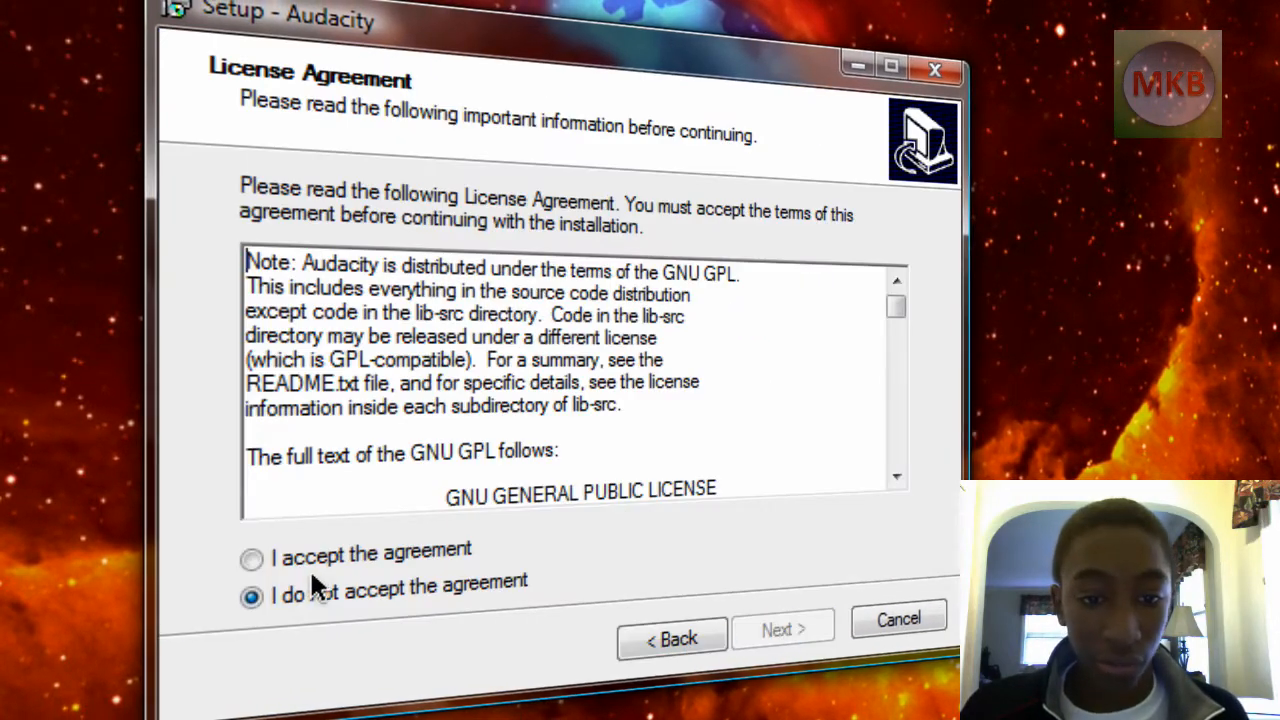
left_click(251, 557)
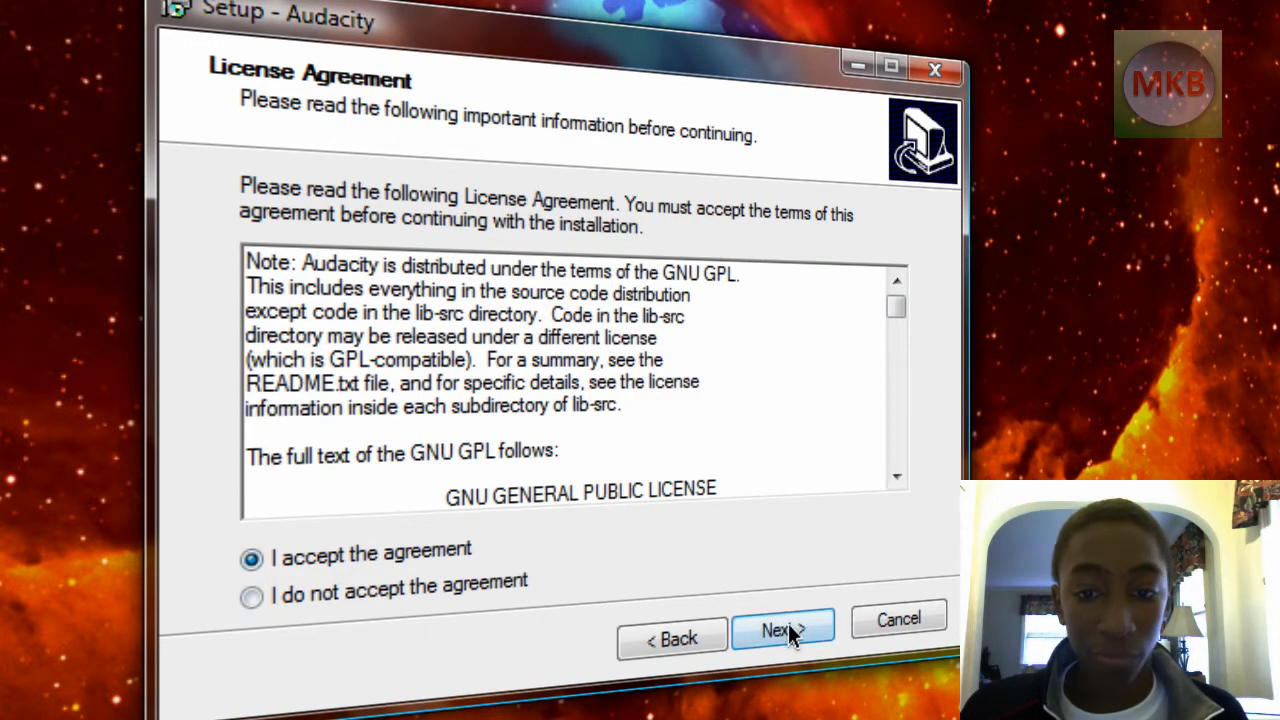
left_click(783, 632)
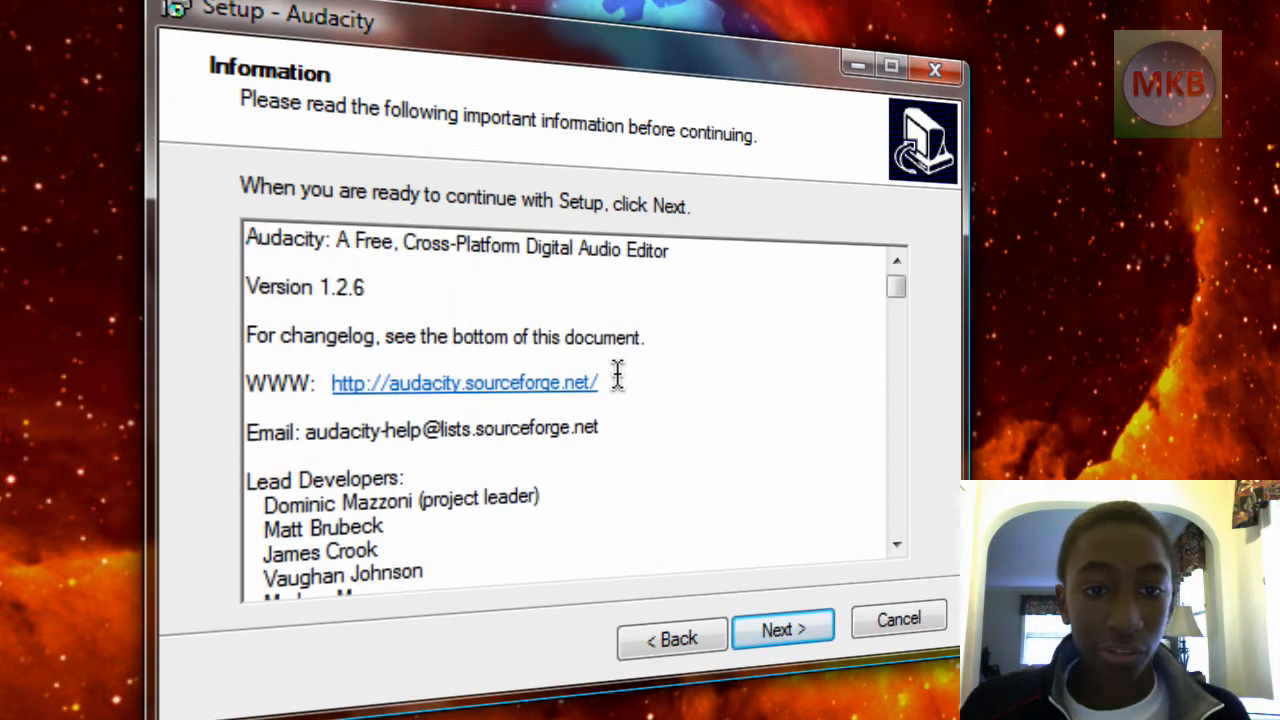
left_click(782, 630)
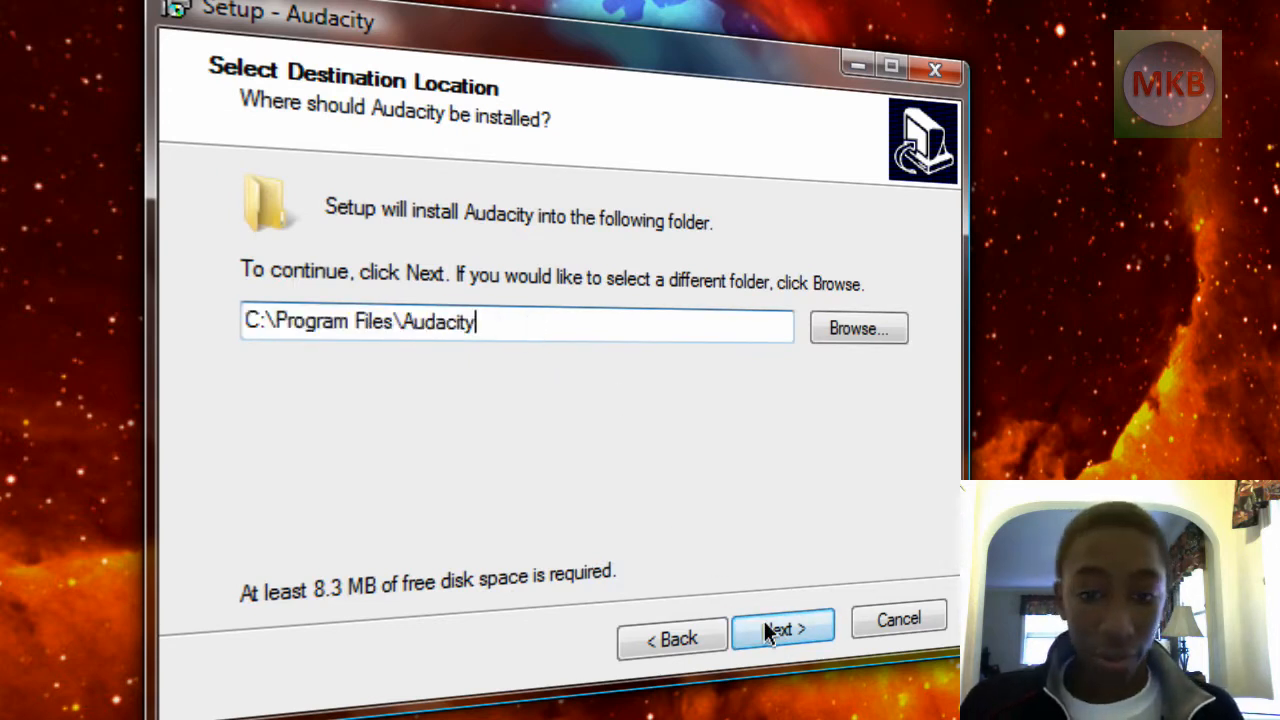
Step: Keep the C:\Program Files\Audacity folder and desktop icon option, then install
left_click(782, 630)
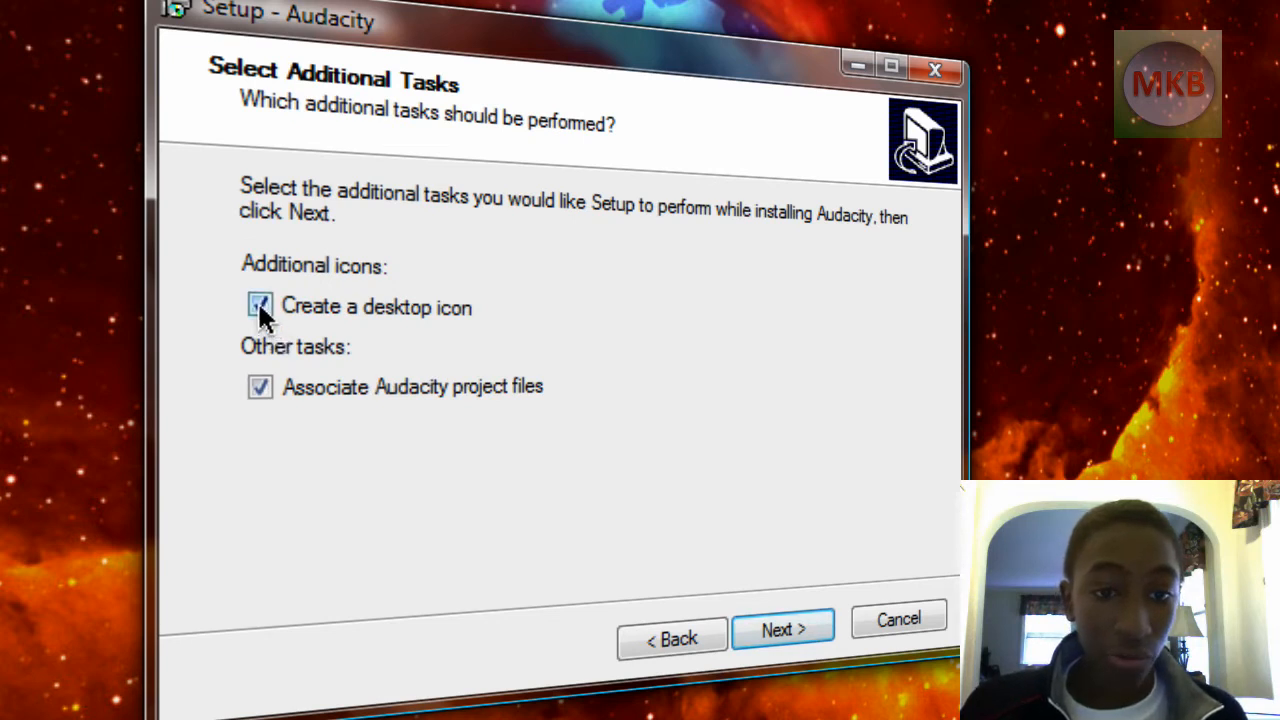
left_click(259, 306)
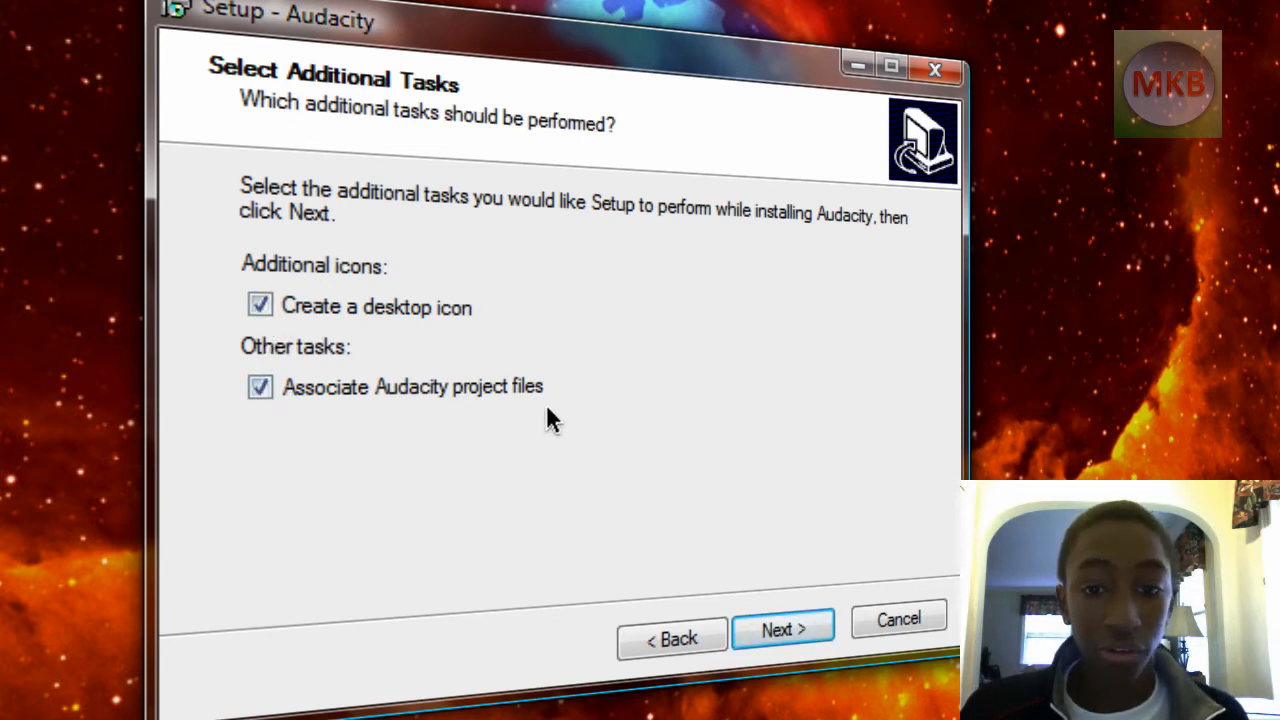
left_click(783, 630)
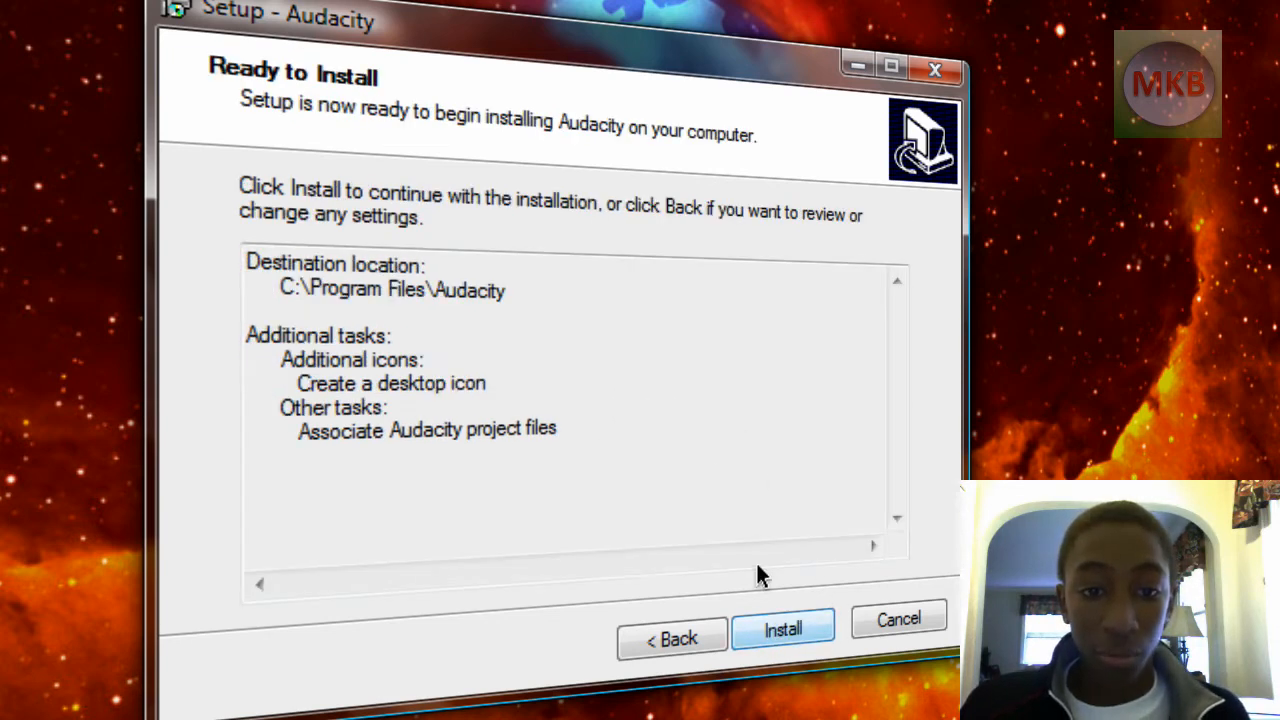
left_click(783, 628)
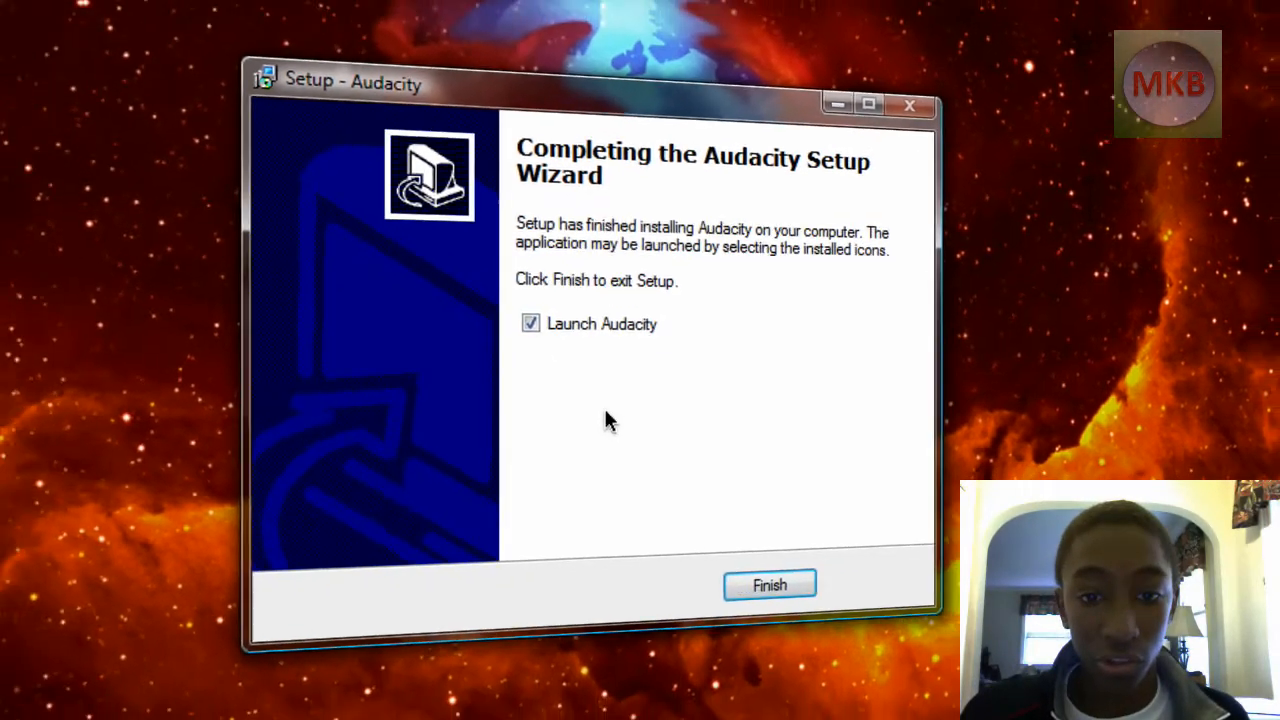
Step: Finish setup with Launch Audacity checked and confirm English as the language
left_click(769, 585)
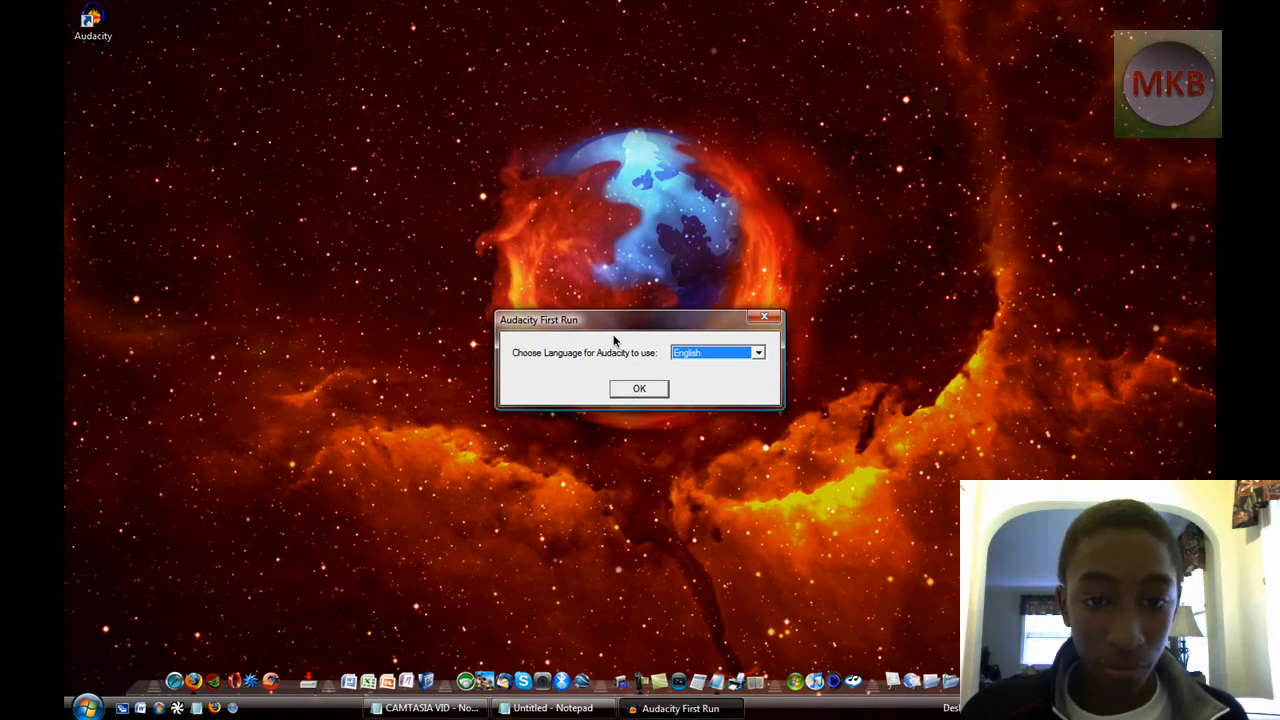
left_click(639, 388)
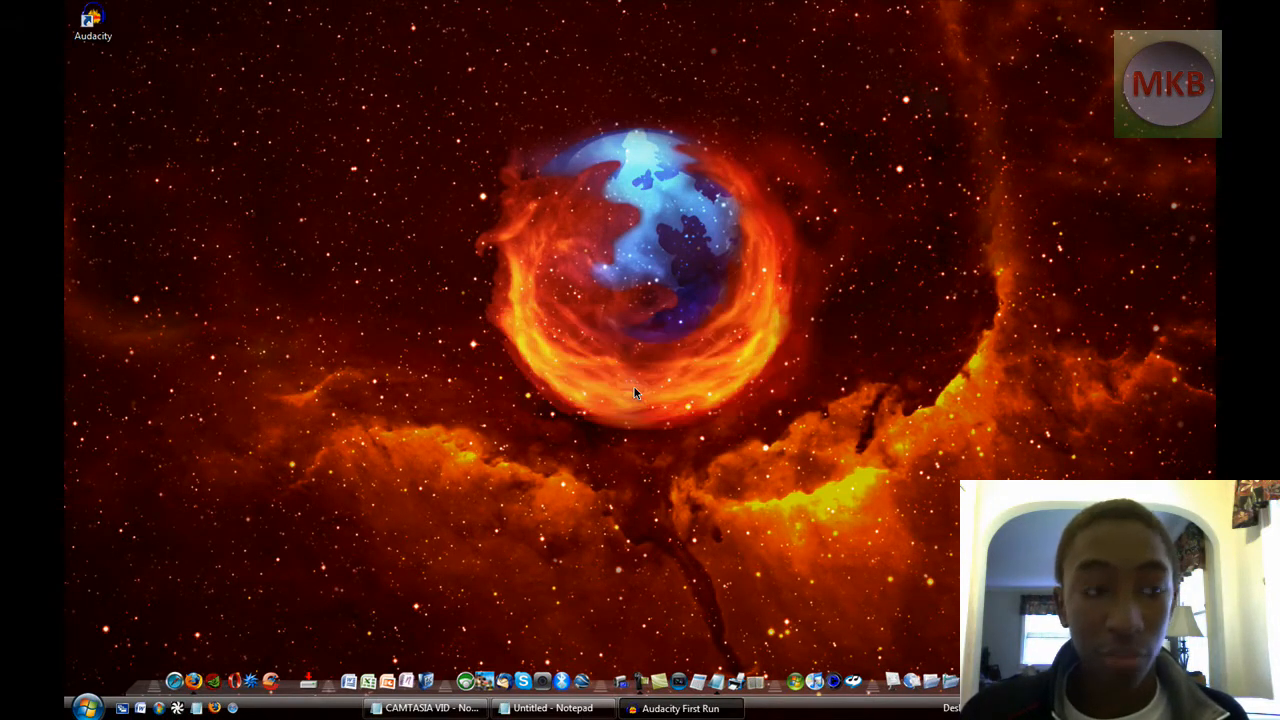
mouse_move(590, 325)
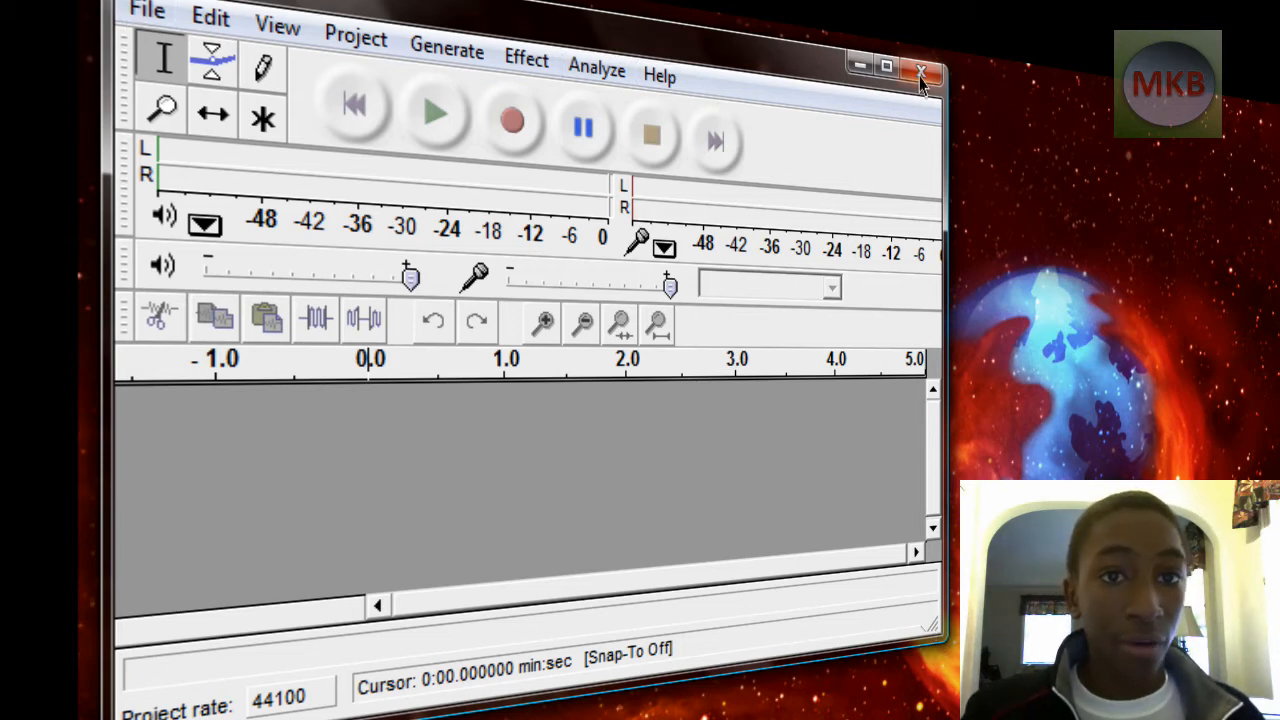
Step: Close Audacity, unlock RocketDock items, and drag the desktop Audacity icon into the dock
left_click(921, 73)
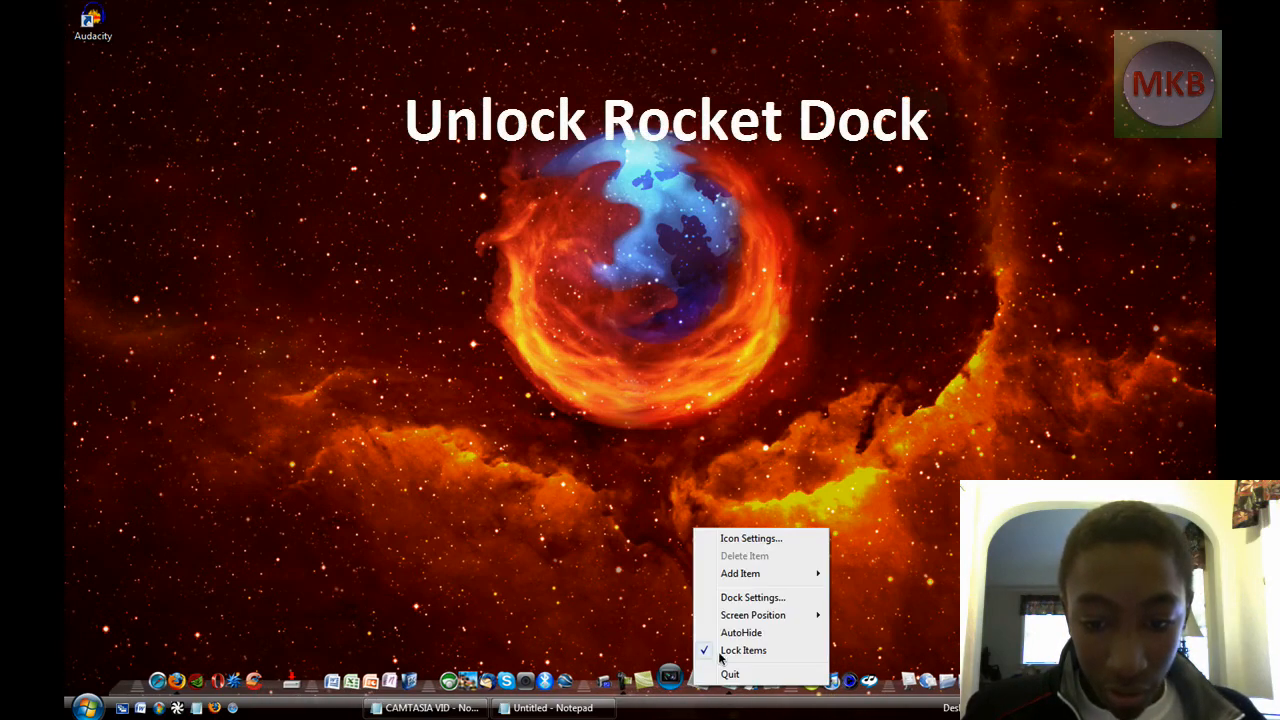
left_click(743, 650)
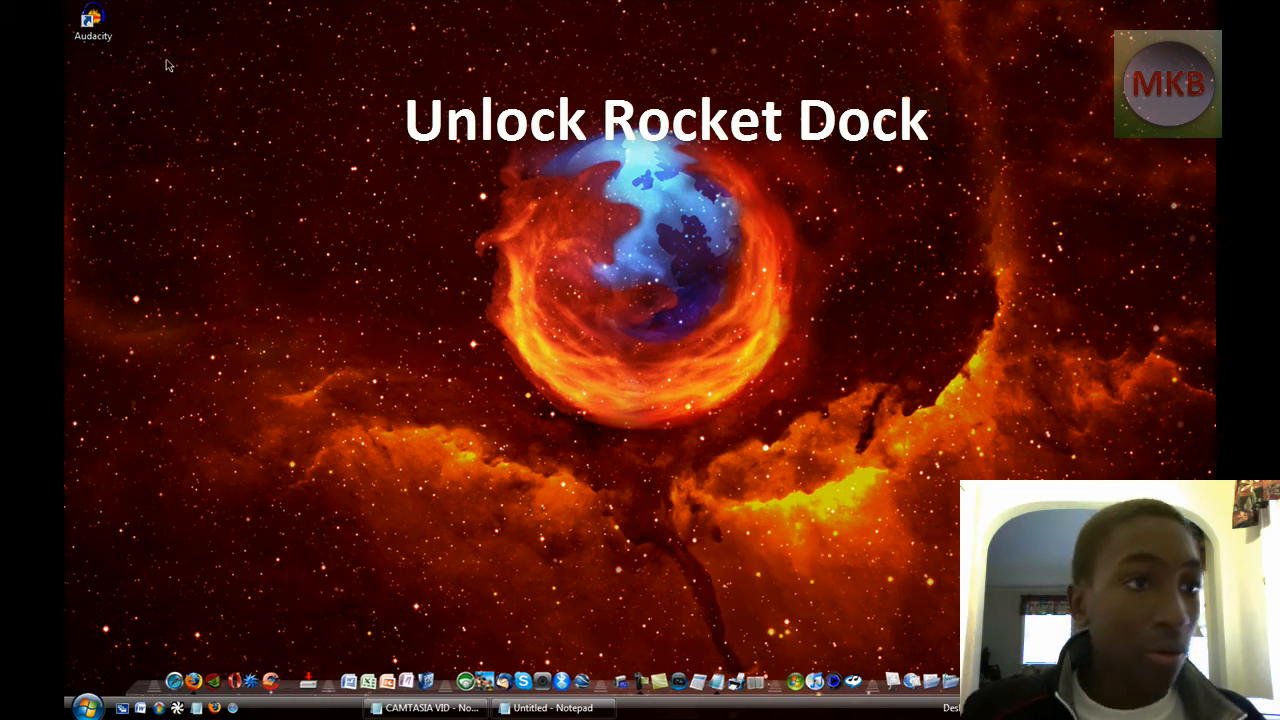
left_click_drag(92, 20, 650, 575)
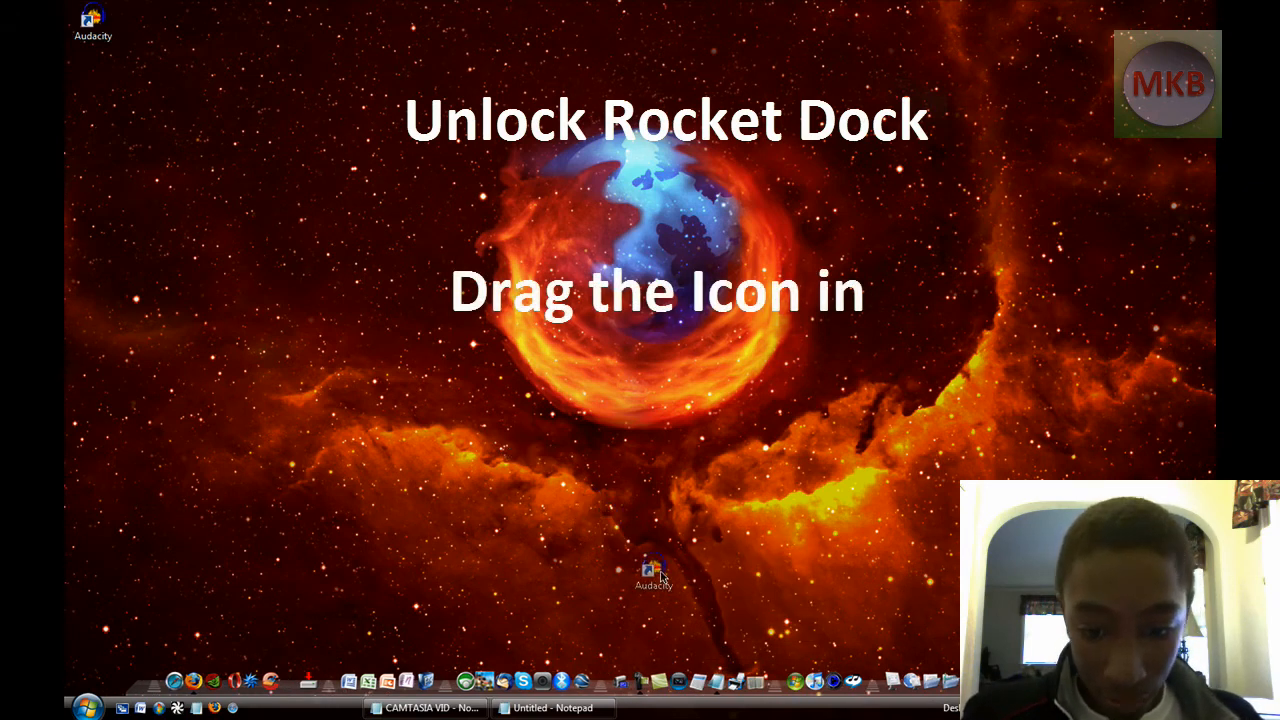
left_click_drag(653, 570, 690, 685)
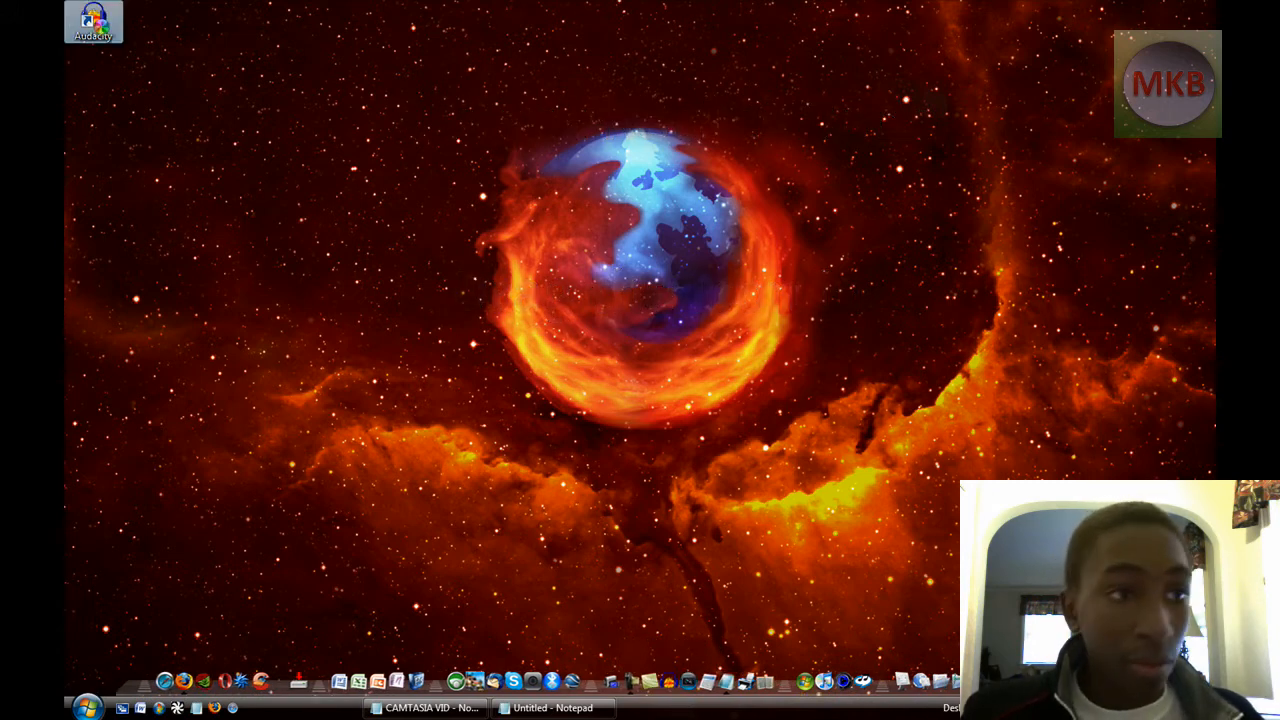
Step: Delete the Audacity desktop icon and re-enable Lock Items on the dock
right_click(94, 20)
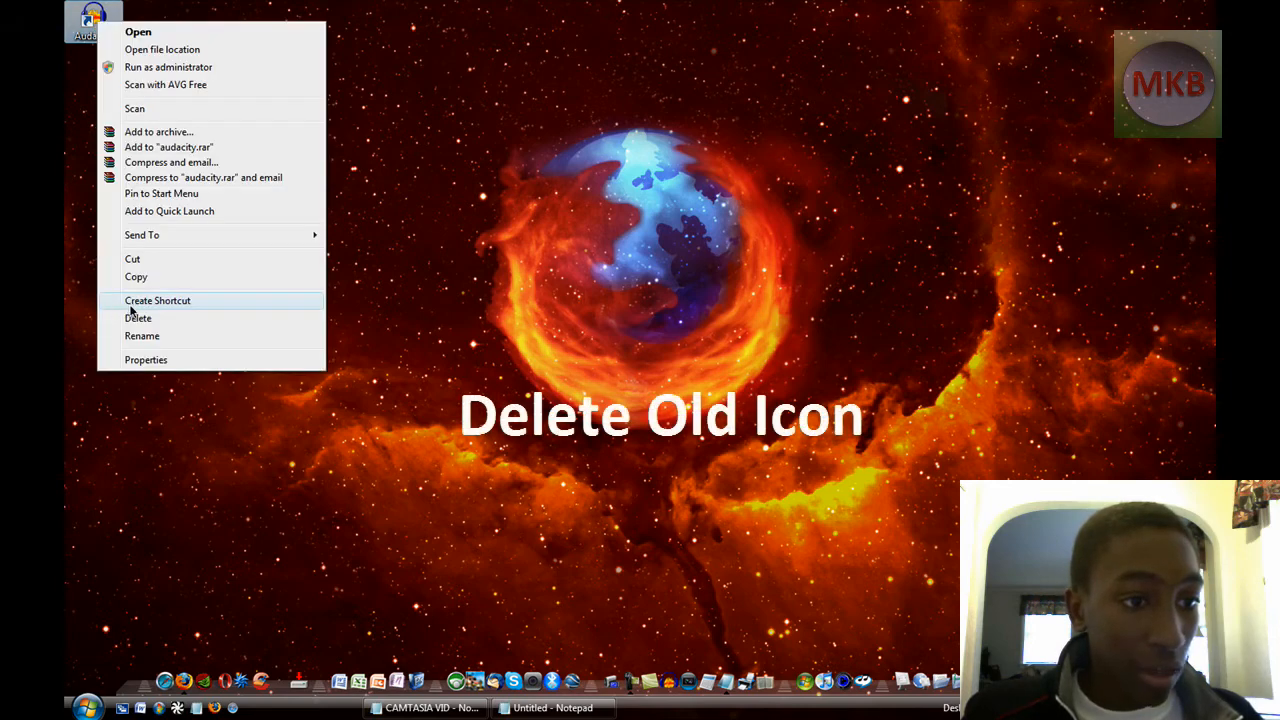
left_click(138, 318)
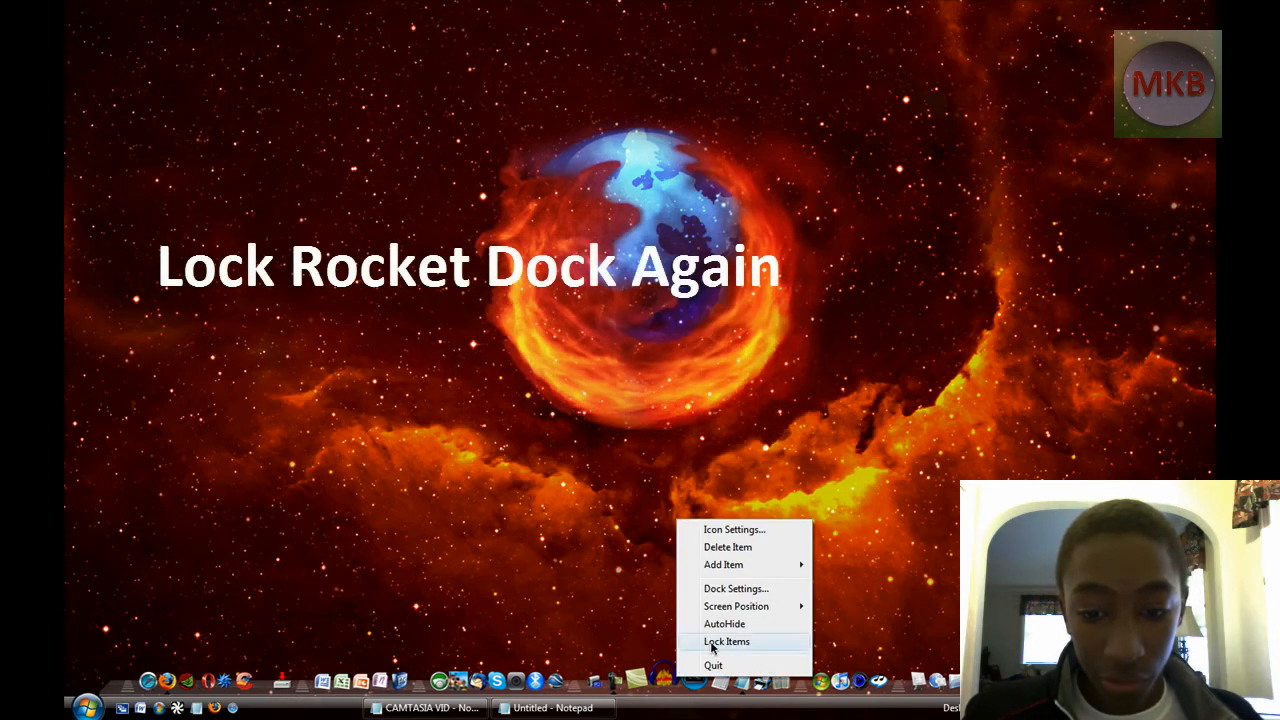
left_click(726, 641)
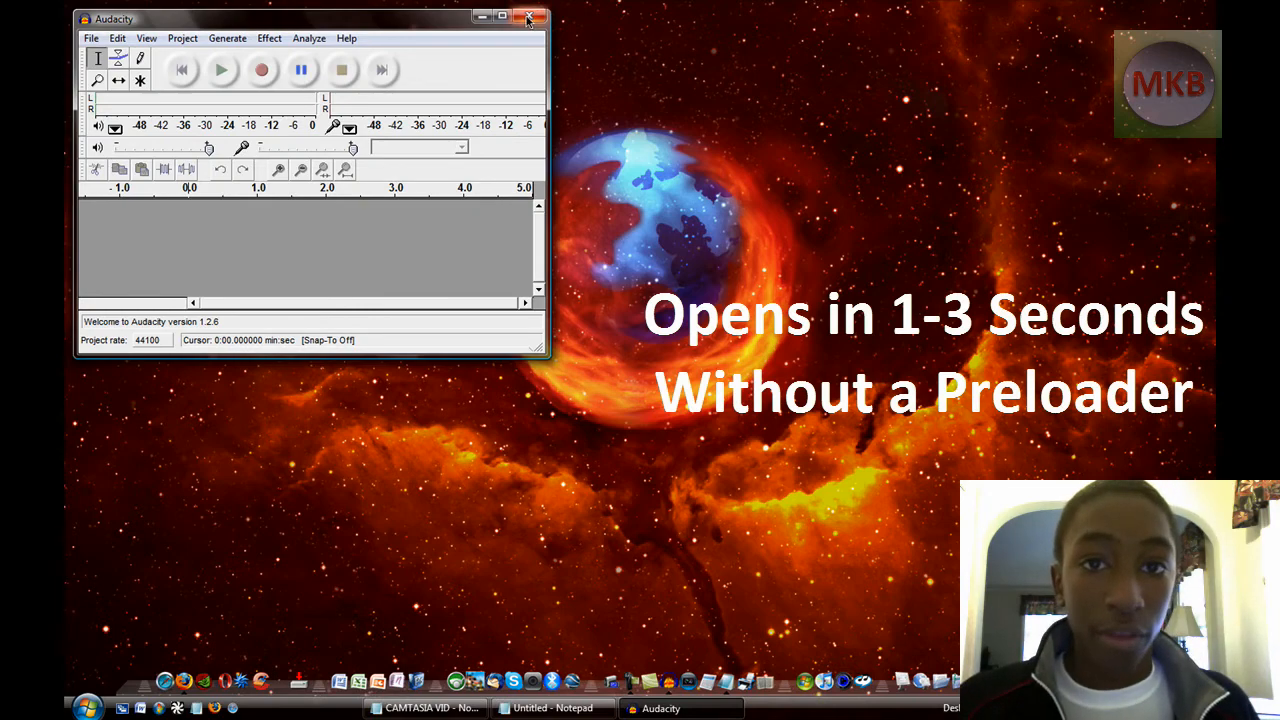
left_click(531, 18)
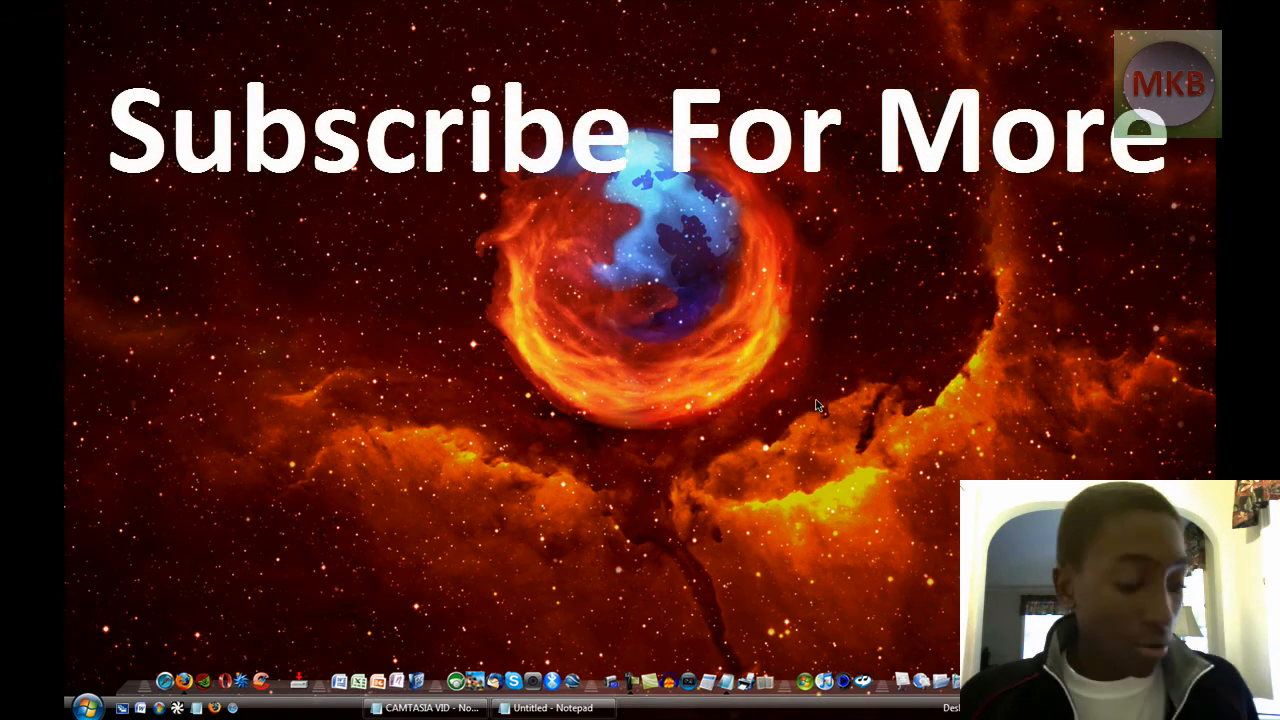